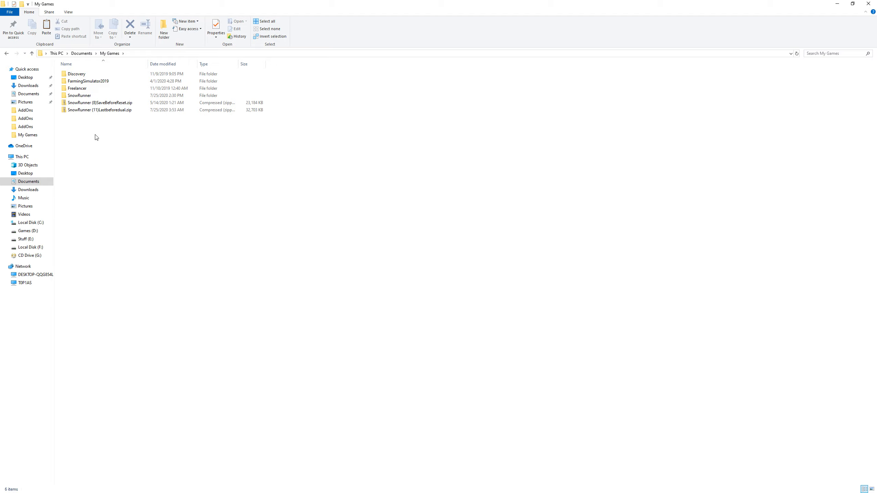
{"action": "mouse_move", "coordinate": [99, 134]}
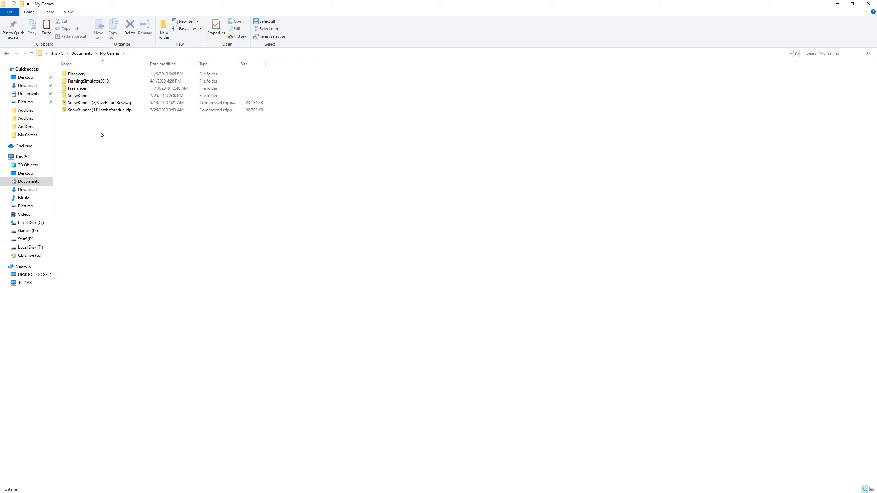
{"action": "mouse_move", "coordinate": [103, 128]}
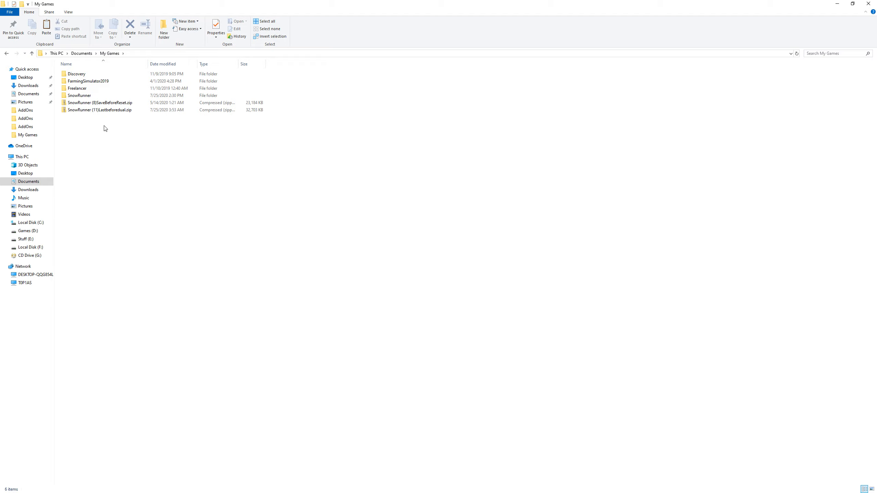
{"action": "mouse_move", "coordinate": [104, 119]}
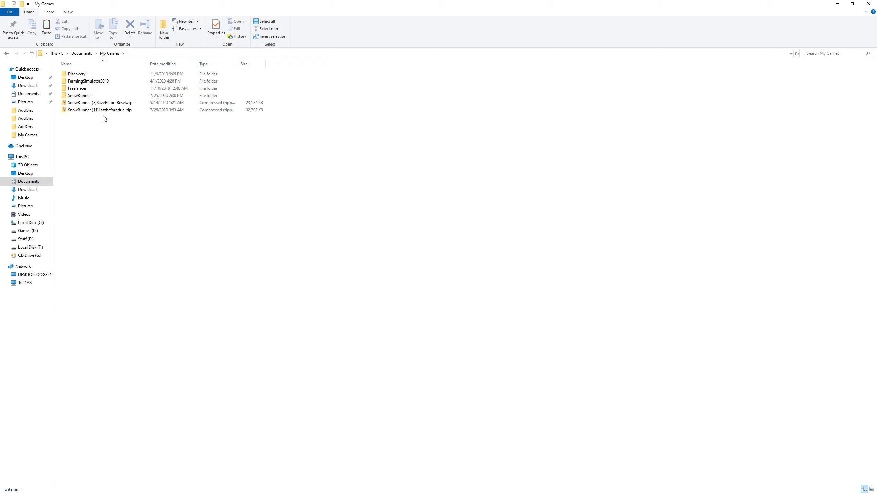
Step: Look over the Lastbeforedual and SaveBeforeReset backup zips, then refresh My Games
{"action": "left_click", "coordinate": [100, 110]}
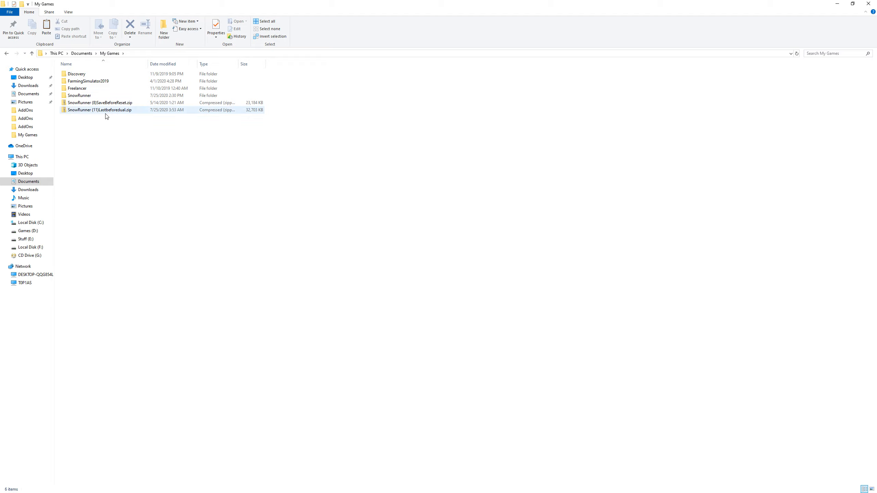
{"action": "mouse_move", "coordinate": [101, 109]}
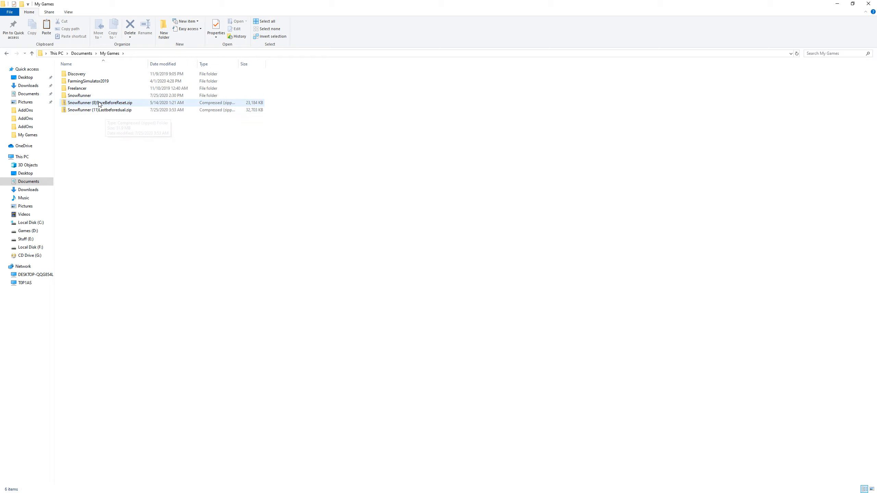
{"action": "mouse_move", "coordinate": [99, 103]}
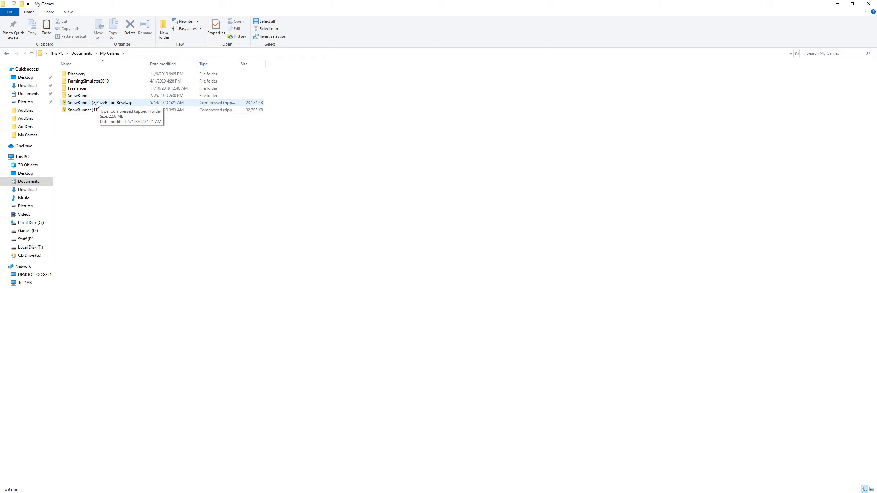
{"action": "left_click", "coordinate": [100, 102]}
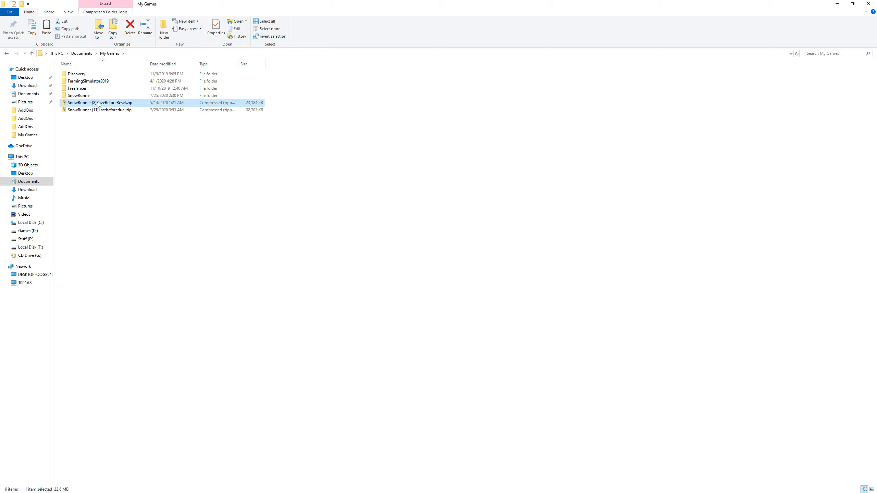
{"action": "mouse_move", "coordinate": [100, 102]}
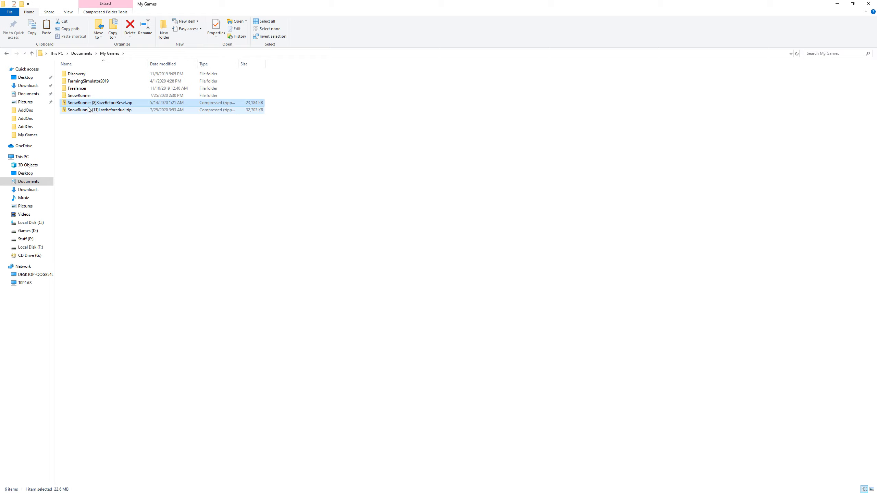
{"action": "mouse_move", "coordinate": [100, 103]}
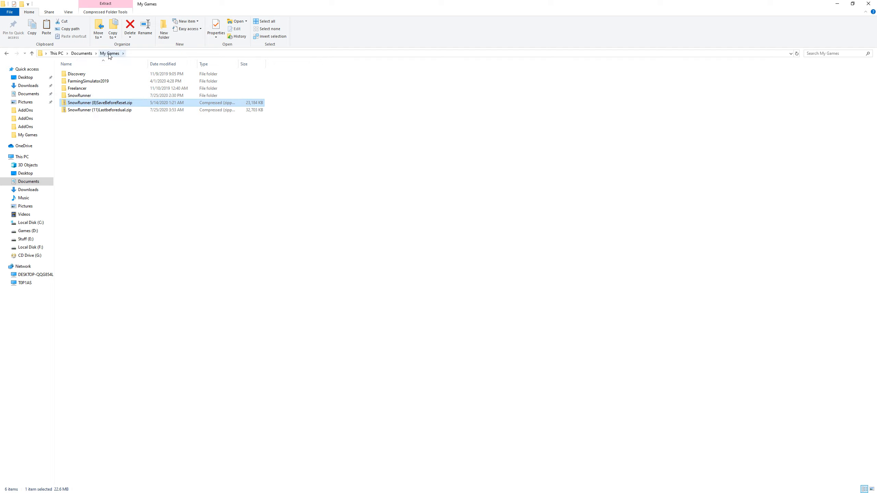
{"action": "left_click", "coordinate": [79, 95]}
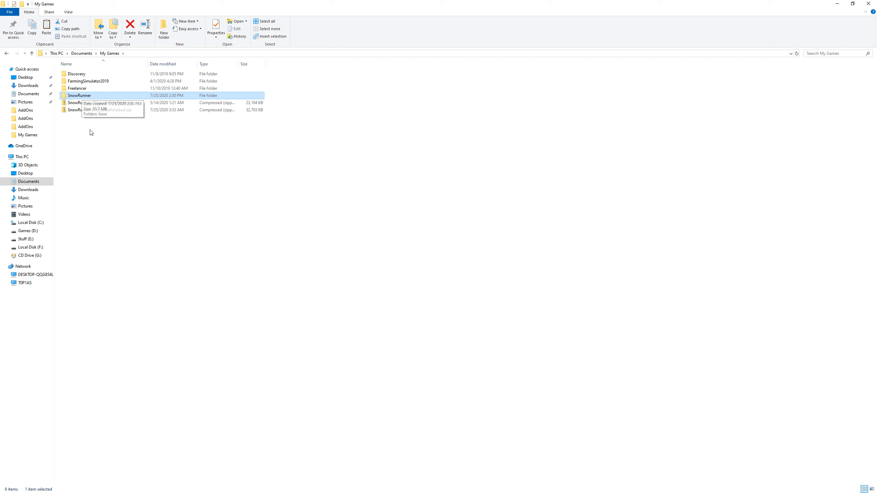
{"action": "mouse_move", "coordinate": [80, 95]}
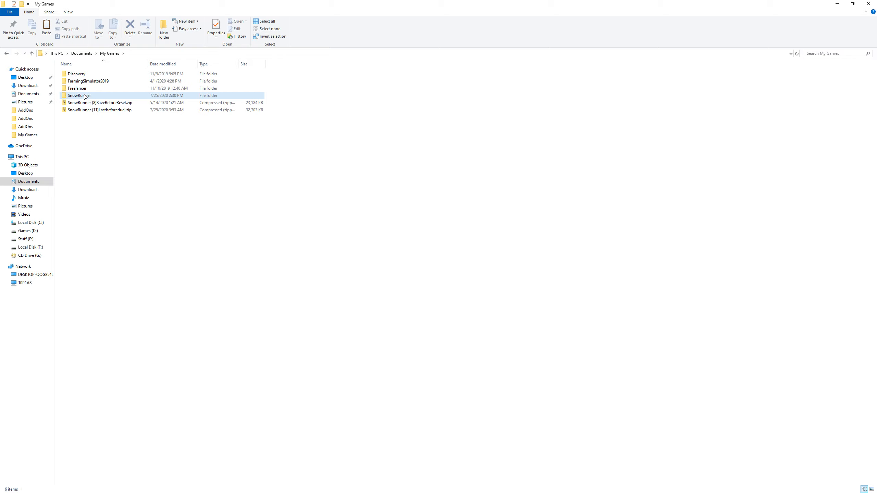
{"action": "mouse_move", "coordinate": [78, 95]}
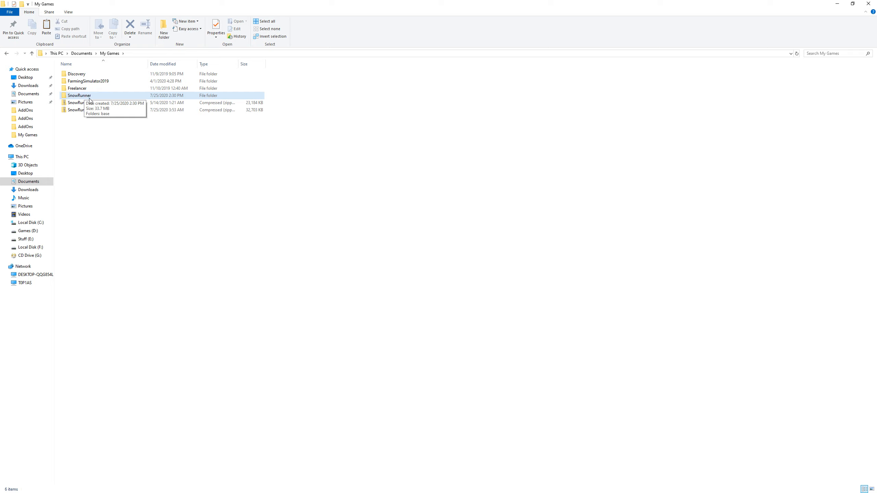
Step: Compress the SnowRunner folder into SnowRunner.zip in My Games and select it
{"action": "left_click", "coordinate": [79, 96]}
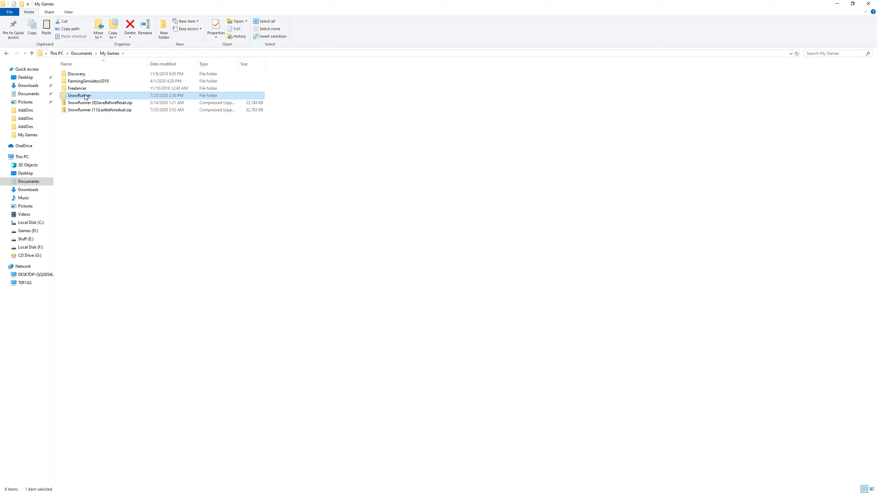
{"action": "mouse_move", "coordinate": [110, 58]}
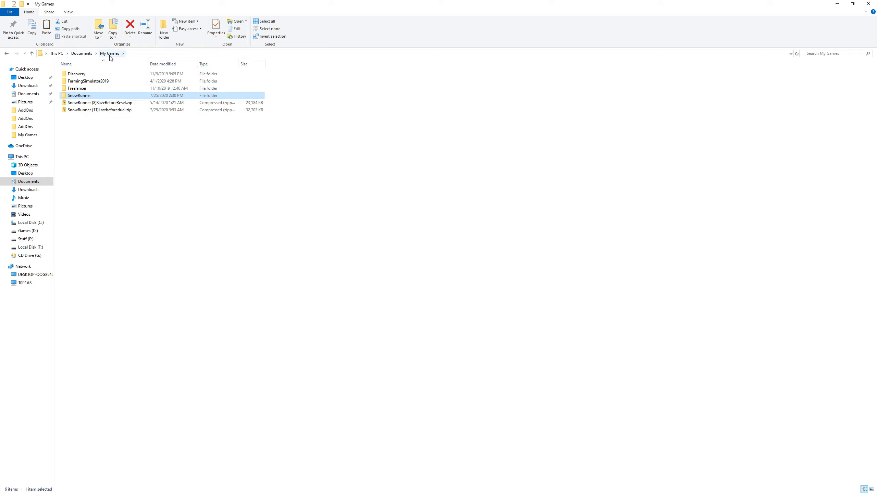
{"action": "right_click", "coordinate": [79, 96]}
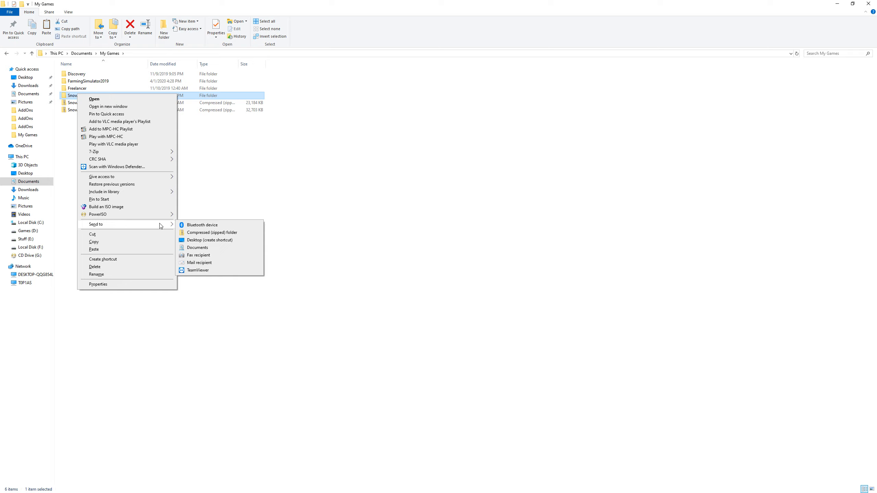
{"action": "left_click", "coordinate": [193, 213]}
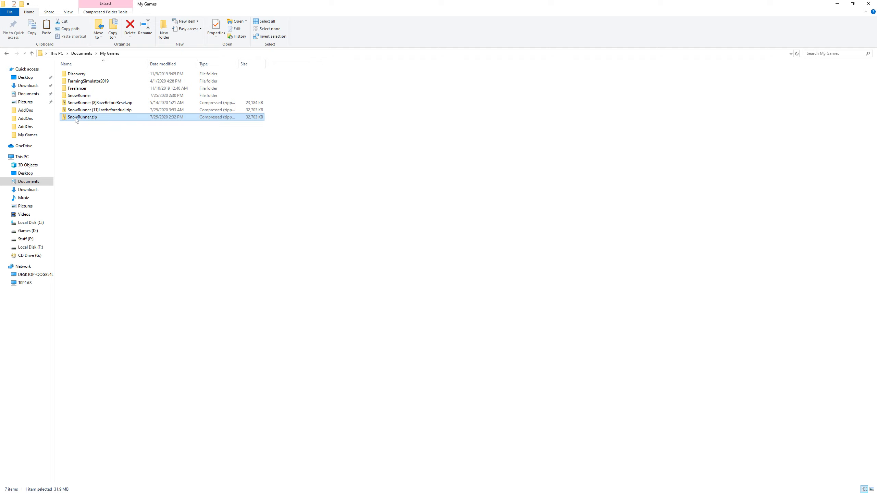
{"action": "mouse_move", "coordinate": [82, 117]}
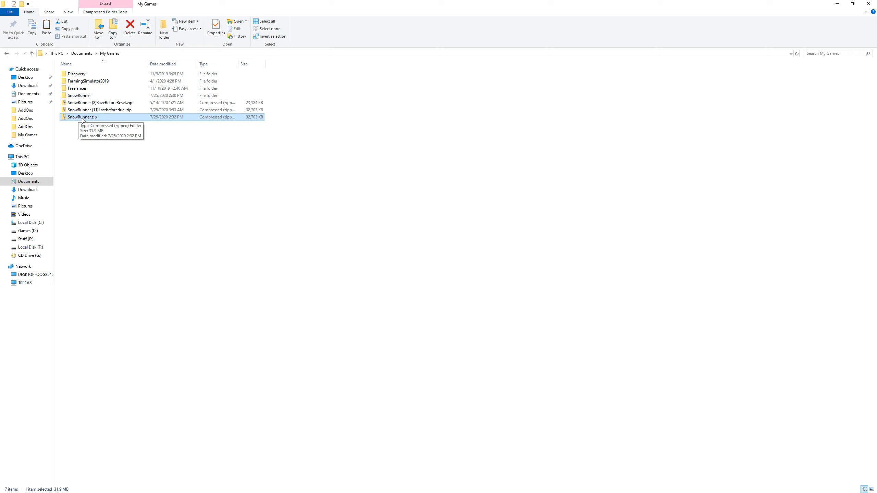
{"action": "left_click", "coordinate": [79, 95]}
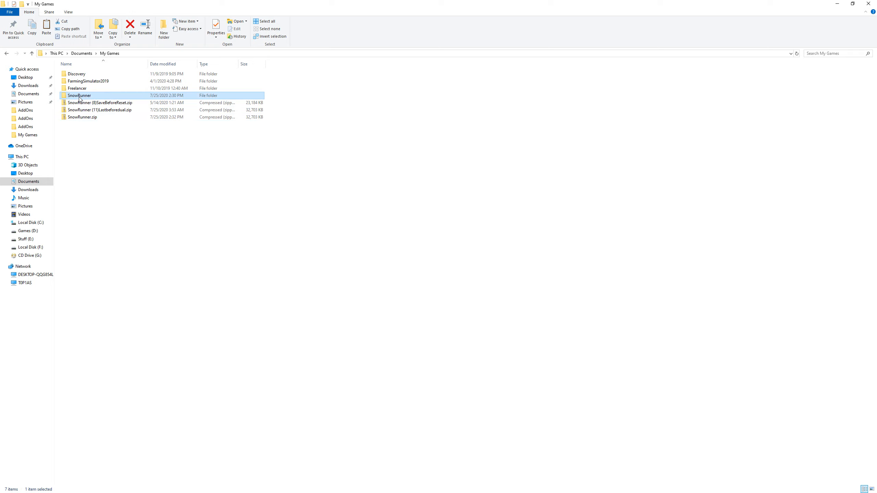
{"action": "left_click", "coordinate": [82, 117]}
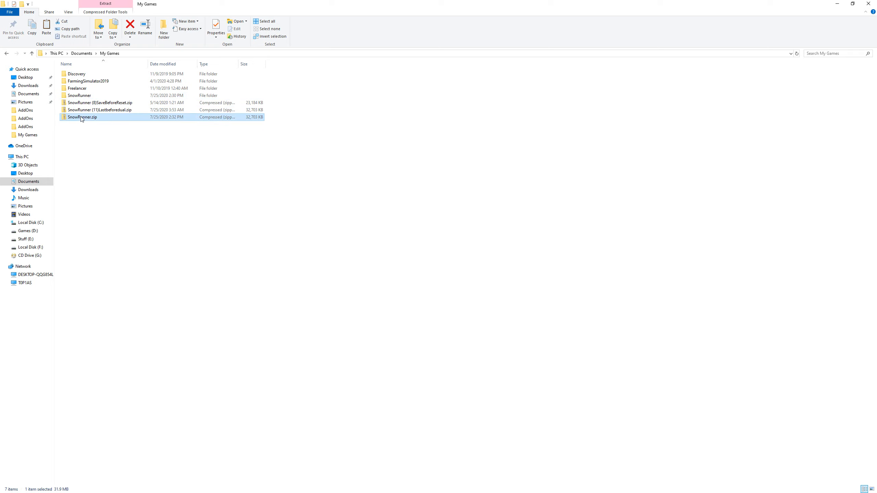
{"action": "mouse_move", "coordinate": [82, 116]}
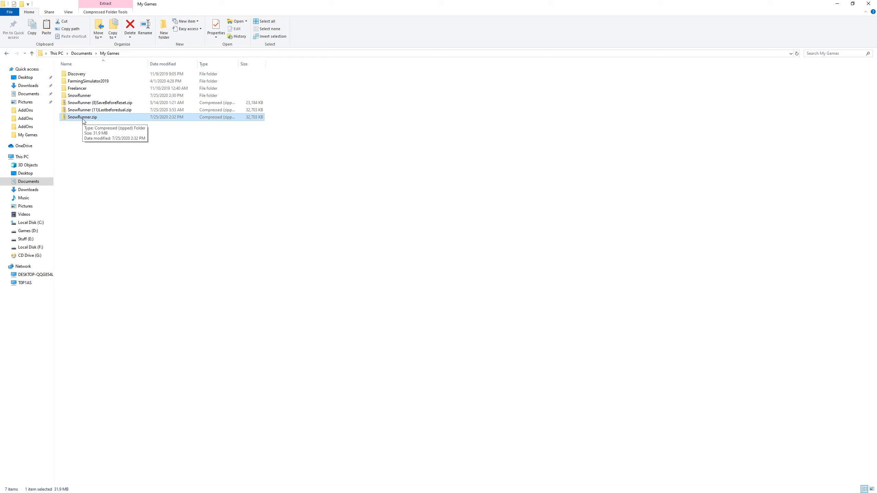
{"action": "left_click", "coordinate": [100, 103]}
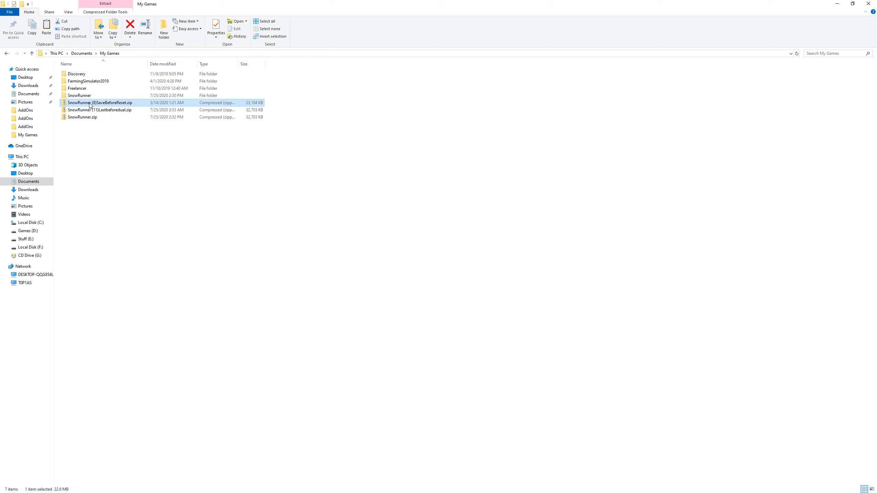
{"action": "mouse_move", "coordinate": [101, 103]}
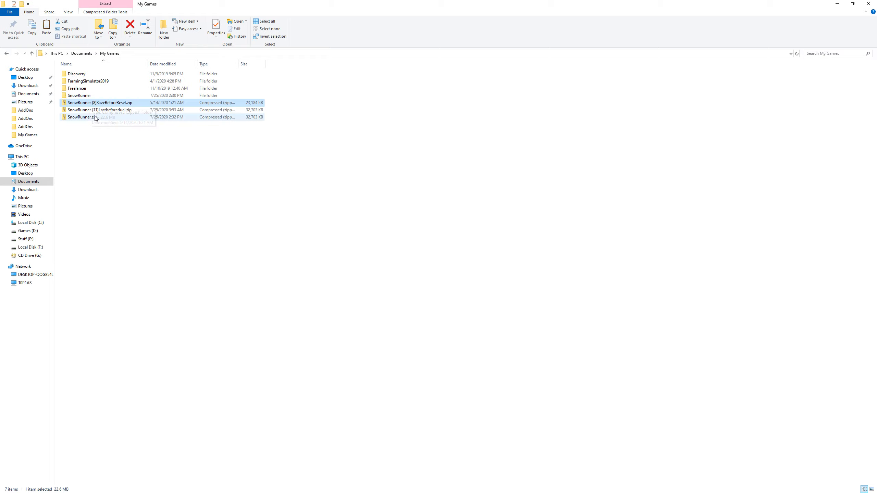
{"action": "mouse_move", "coordinate": [99, 103]}
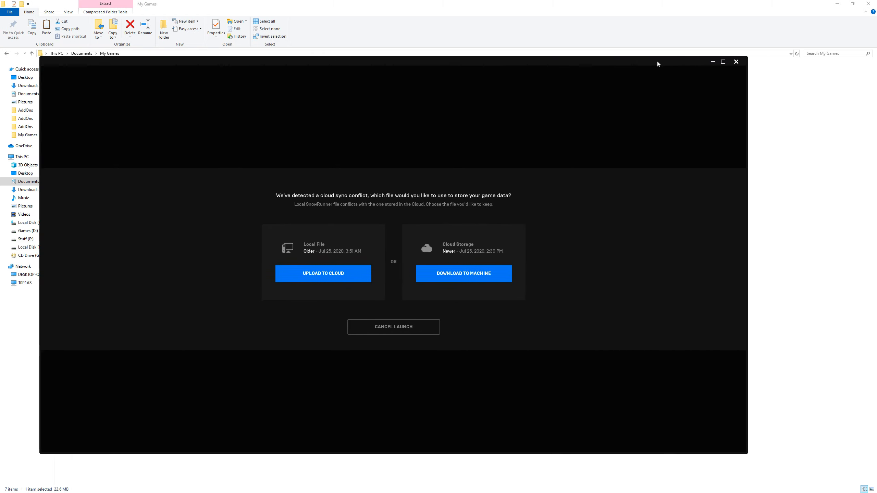
{"action": "mouse_move", "coordinate": [423, 211]}
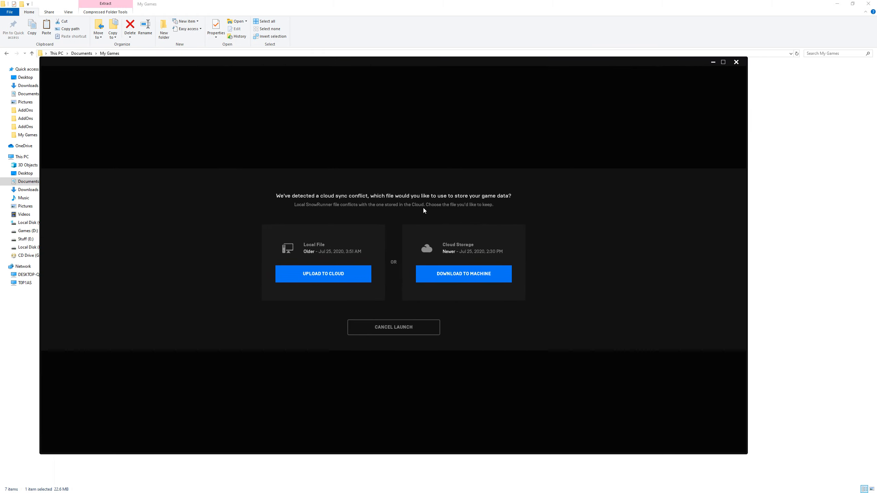
{"action": "mouse_move", "coordinate": [428, 209]}
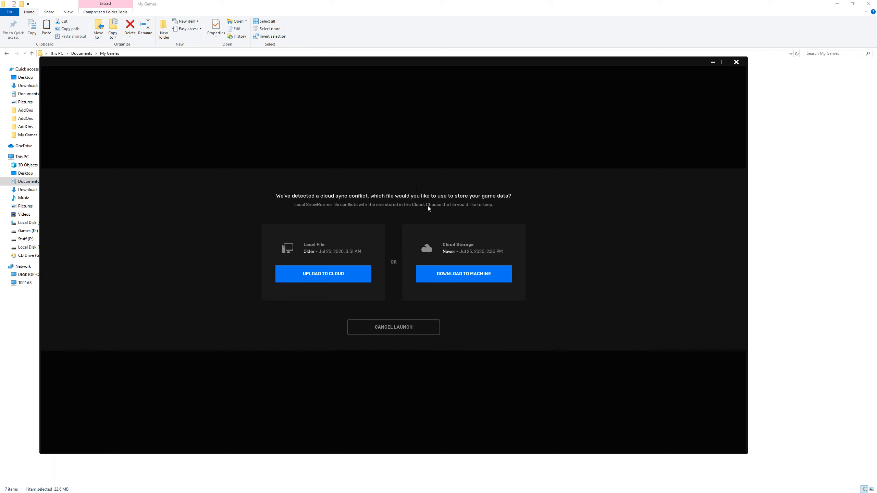
{"action": "mouse_move", "coordinate": [299, 254]}
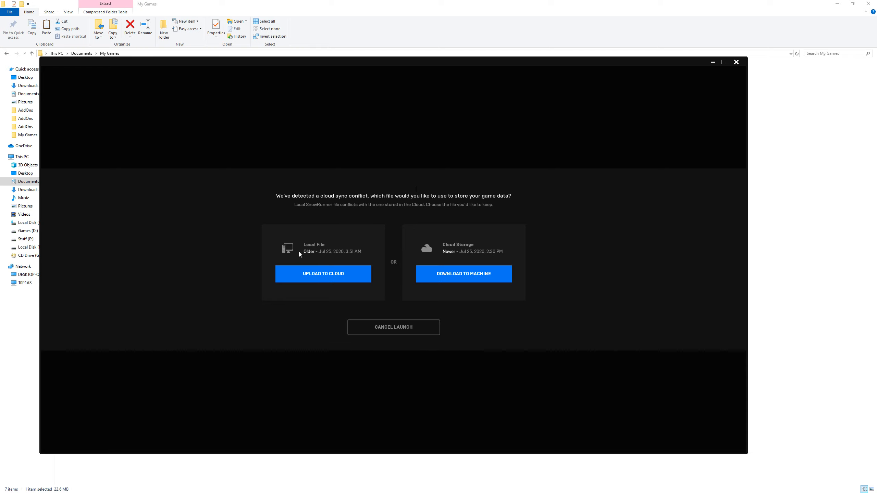
{"action": "mouse_move", "coordinate": [247, 234]}
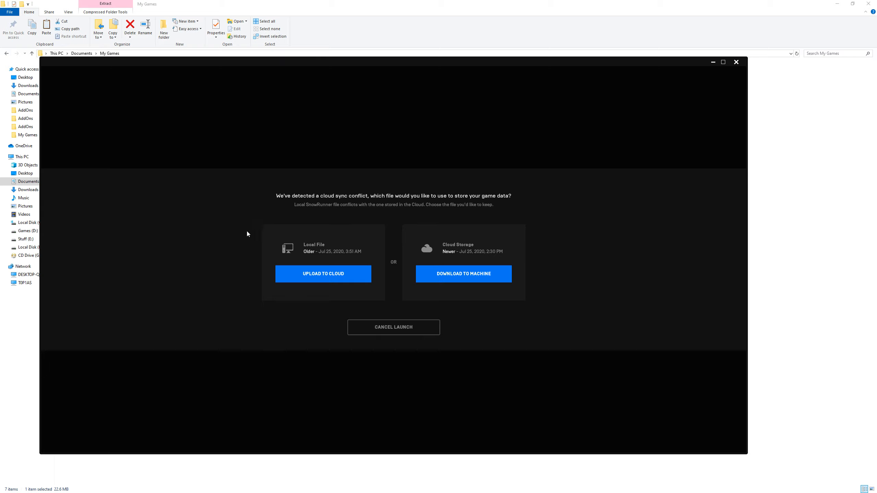
{"action": "mouse_move", "coordinate": [285, 248]}
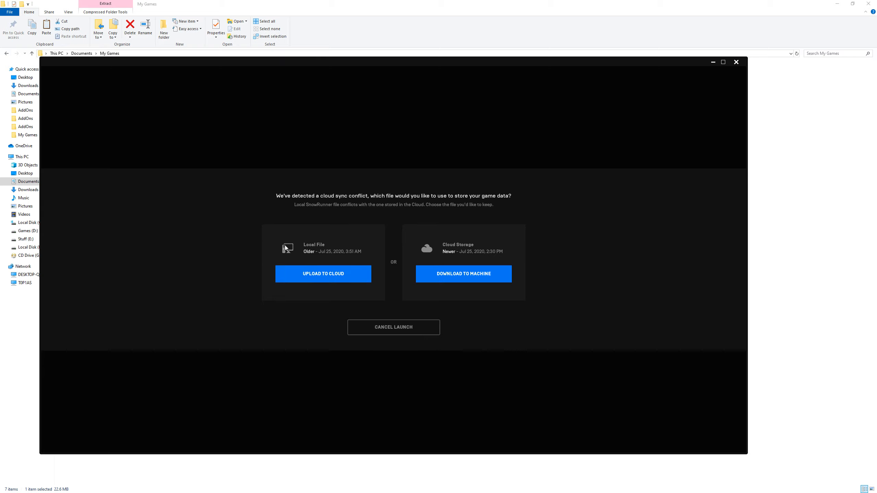
{"action": "mouse_move", "coordinate": [289, 258]}
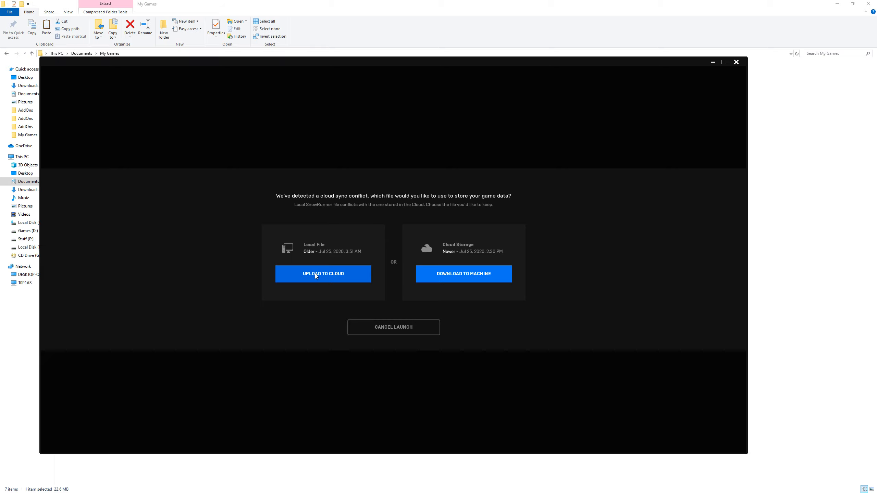
Step: Launch SnowRunner from the Library and resolve its save conflict by uploading the local file
{"action": "left_click", "coordinate": [323, 273]}
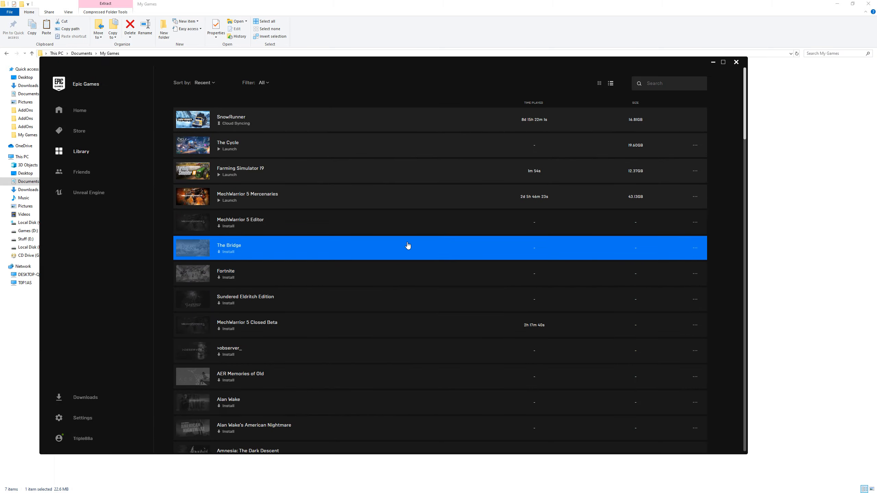
Step: Start SnowRunner and open Load Game, which shows one Lake Kovd save at 49%
{"action": "left_click", "coordinate": [319, 145]}
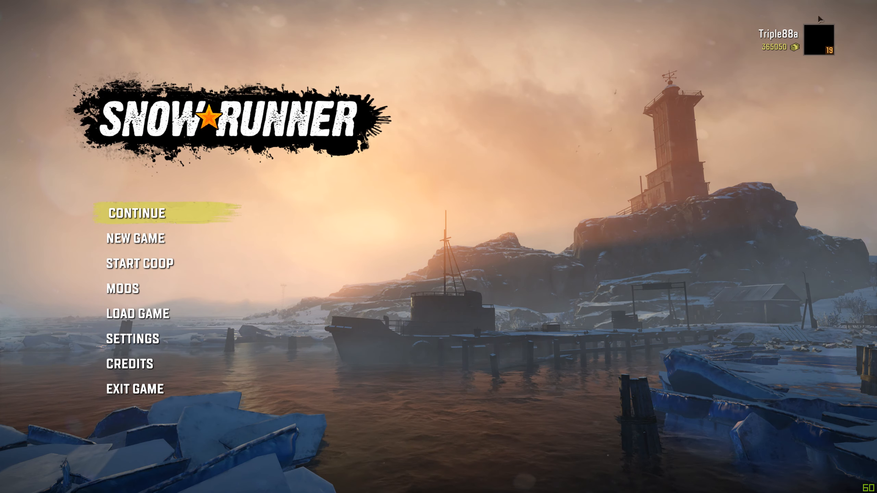
{"action": "mouse_move", "coordinate": [170, 274]}
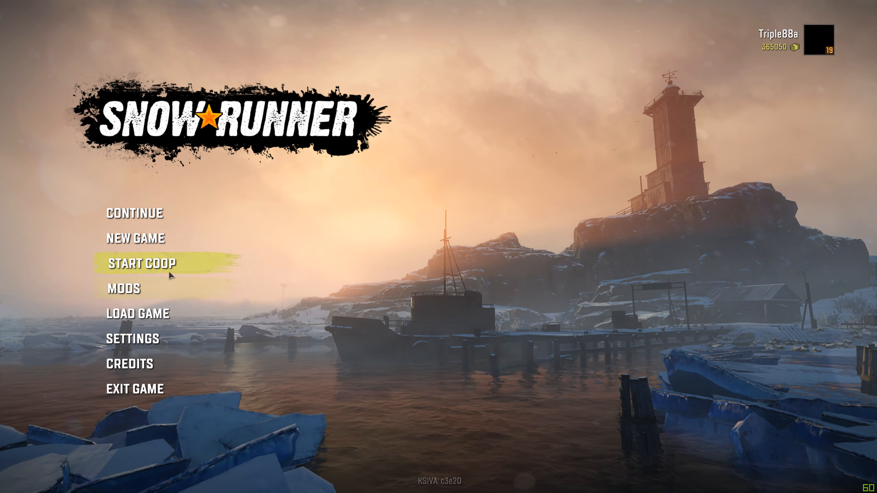
{"action": "left_click", "coordinate": [138, 313]}
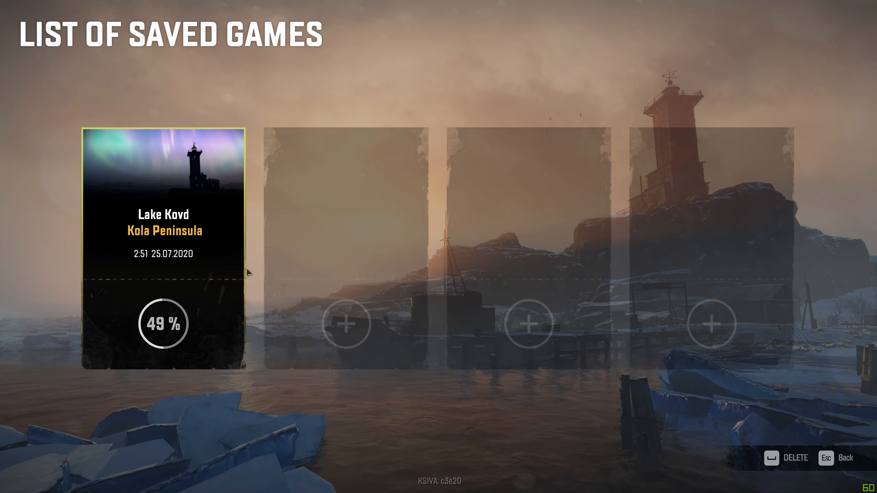
{"action": "mouse_move", "coordinate": [382, 255]}
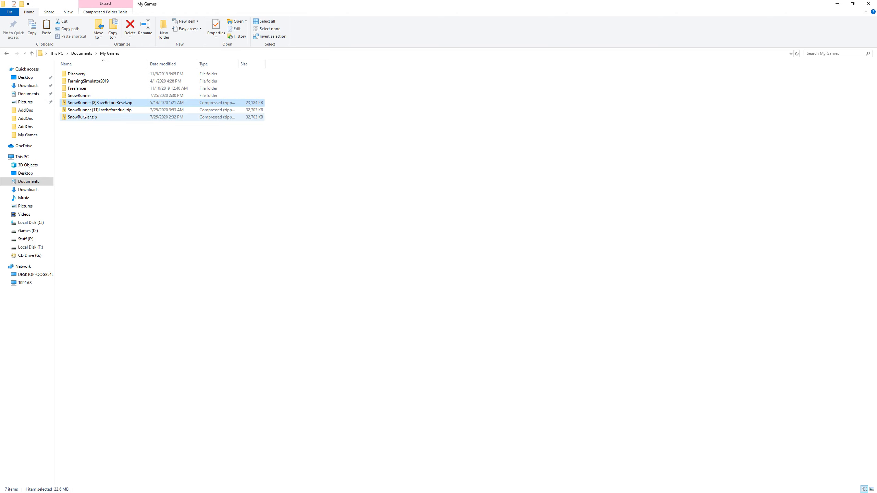
{"action": "mouse_move", "coordinate": [78, 95]}
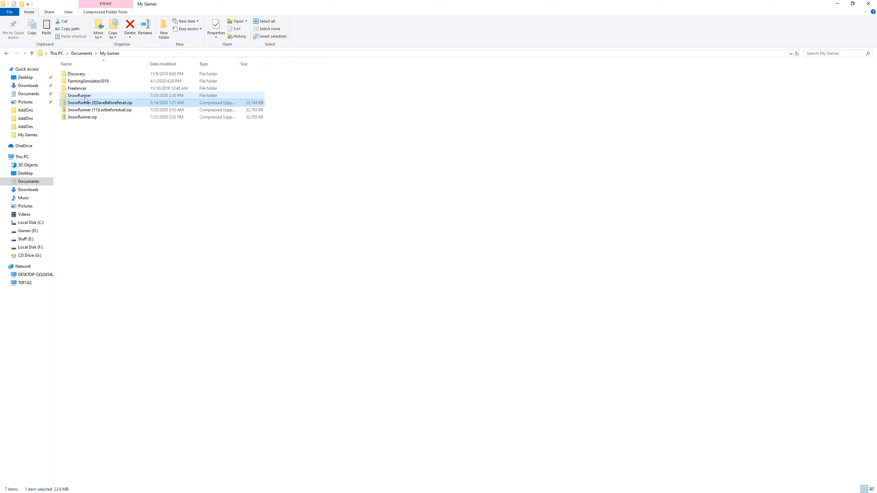
Step: Browse into the SaveBeforeReset zip down to base > storage > profile folder
{"action": "left_click", "coordinate": [99, 109]}
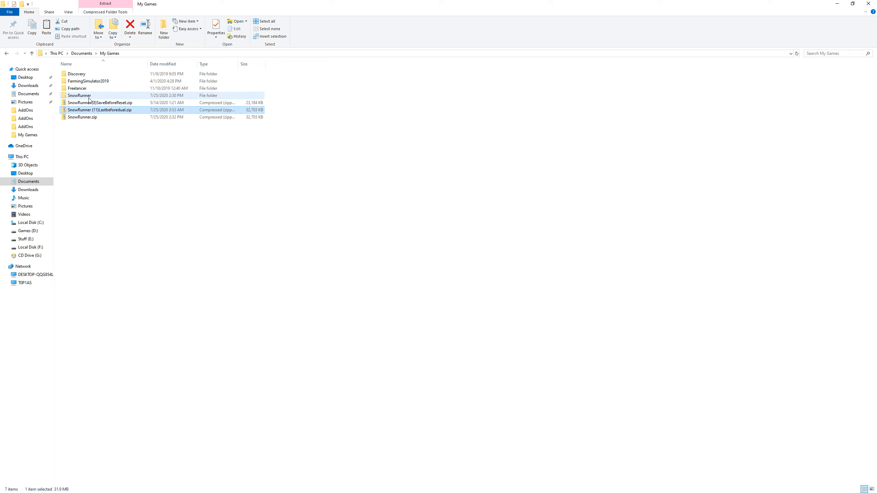
{"action": "left_click", "coordinate": [100, 102]}
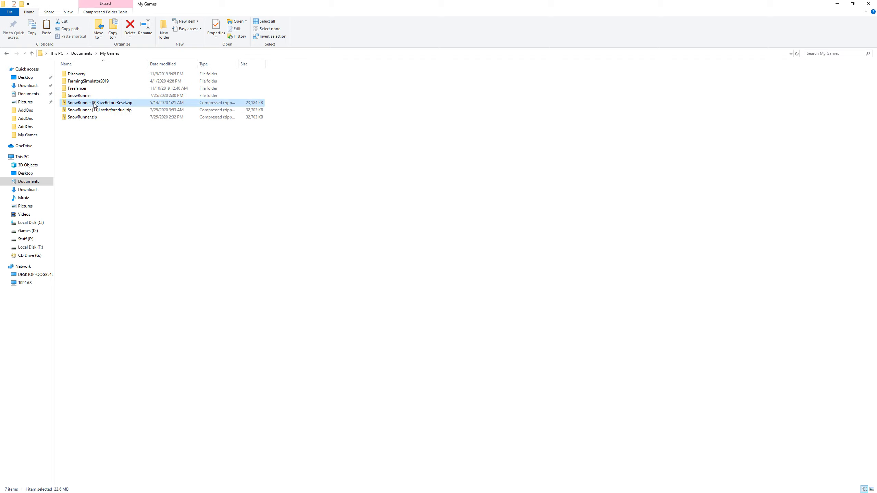
{"action": "double_click", "coordinate": [100, 102]}
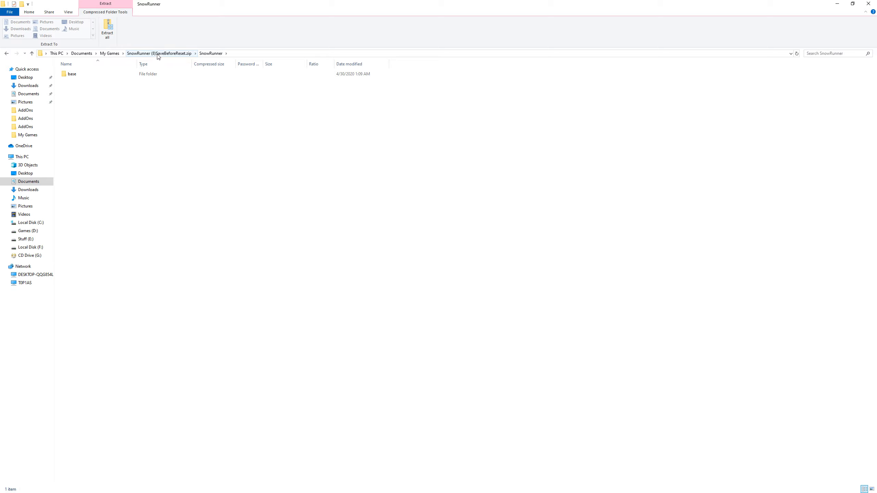
{"action": "left_click", "coordinate": [72, 73]}
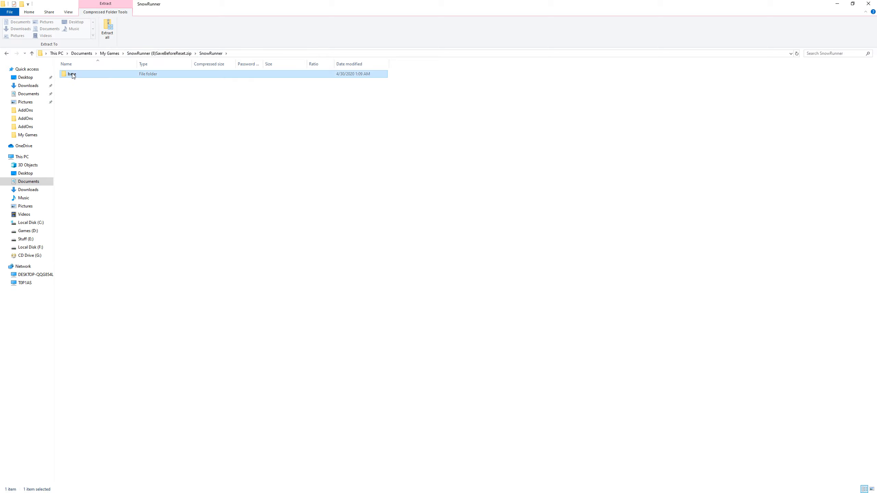
{"action": "double_click", "coordinate": [69, 74]}
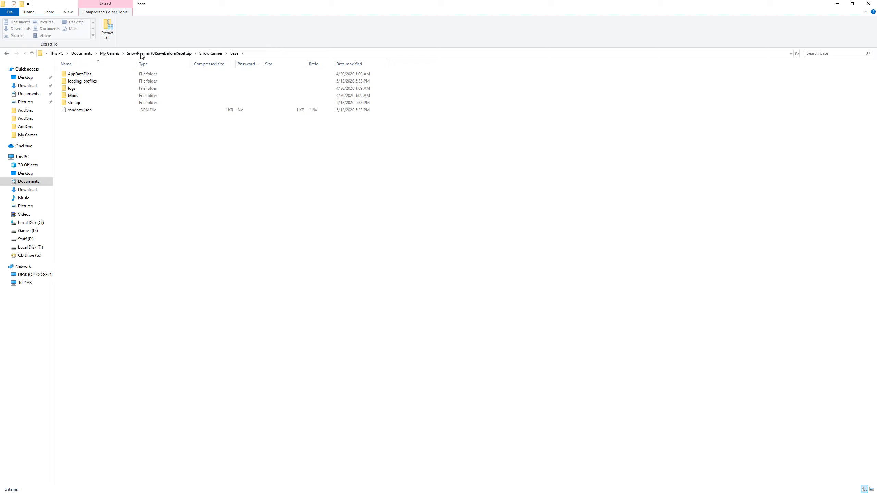
{"action": "left_click", "coordinate": [75, 102]}
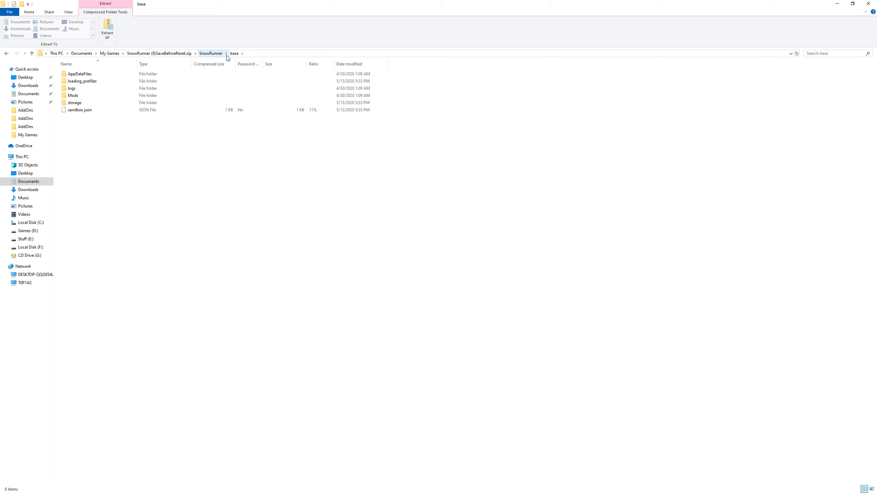
{"action": "double_click", "coordinate": [74, 103]}
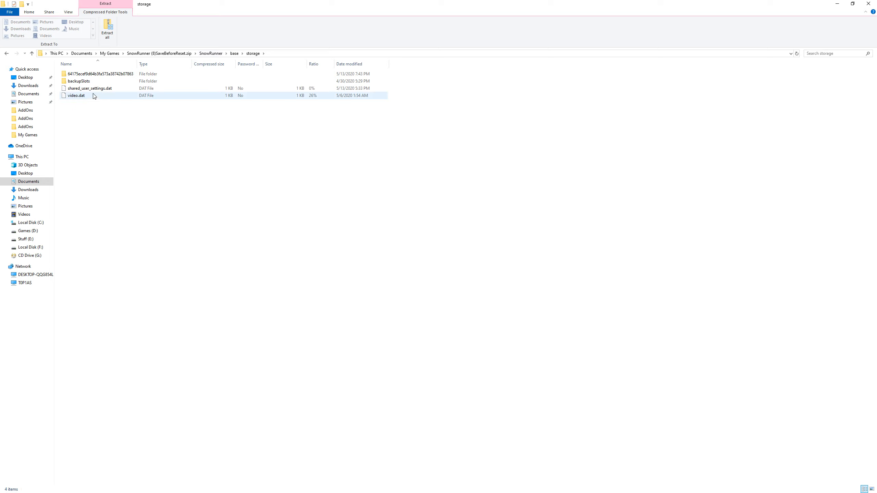
{"action": "double_click", "coordinate": [100, 74]}
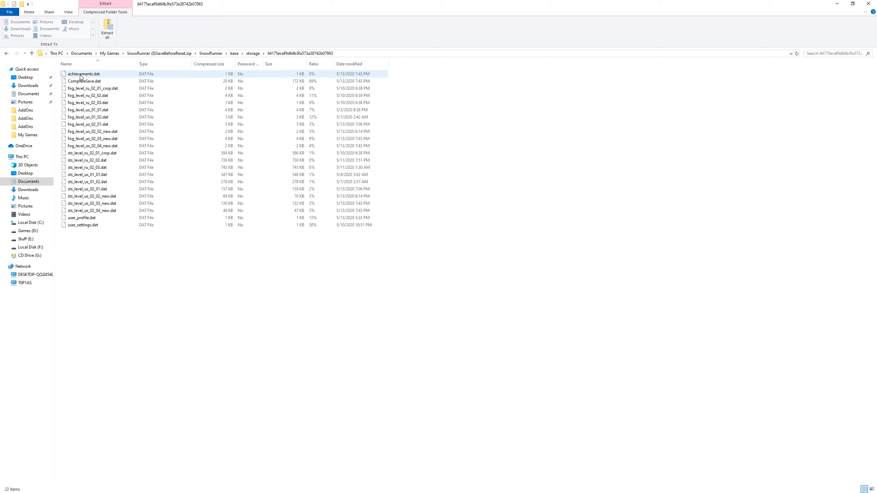
Step: Copy CompleteSave.dat and return to the My Games folder to paste it
{"action": "left_click", "coordinate": [93, 145]}
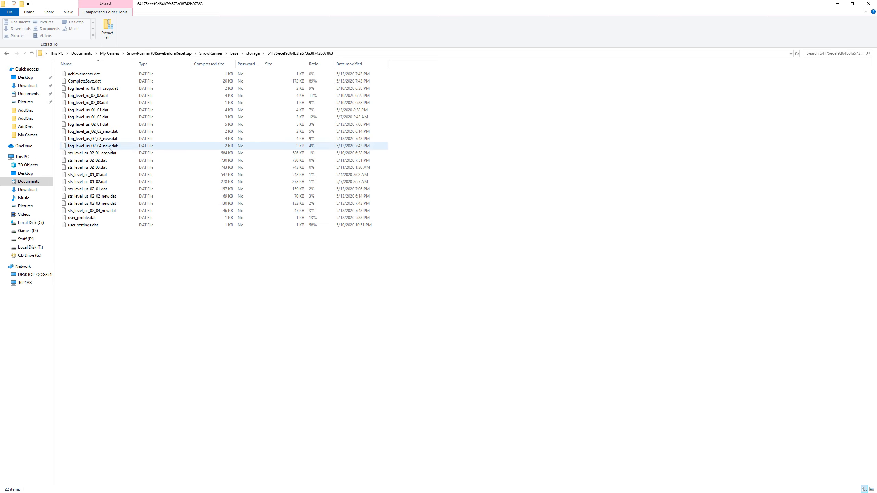
{"action": "left_click", "coordinate": [84, 81]}
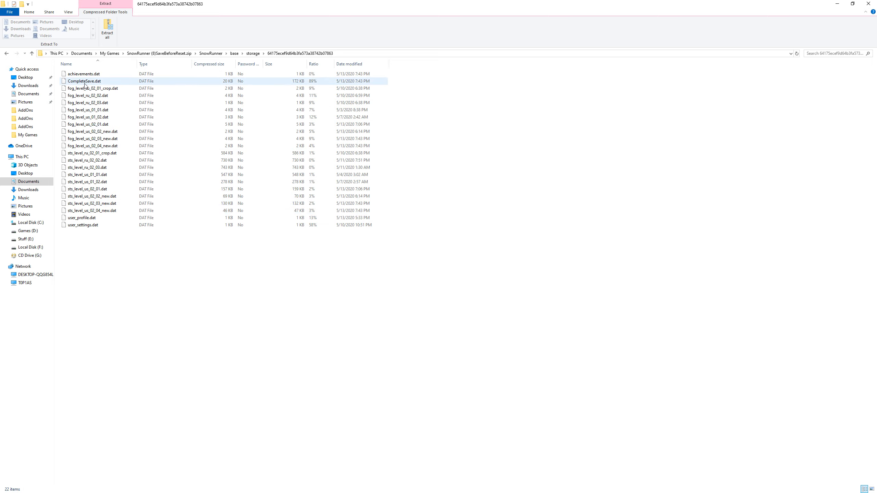
{"action": "left_click", "coordinate": [84, 81]}
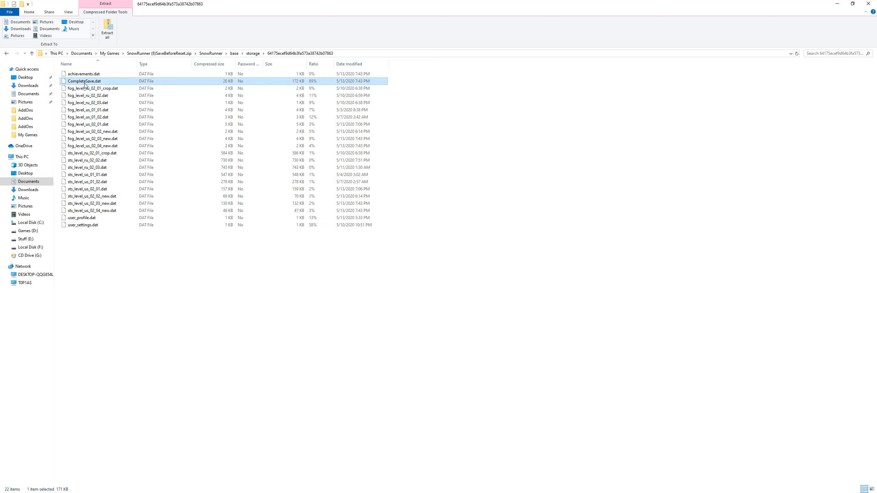
{"action": "right_click", "coordinate": [84, 81]}
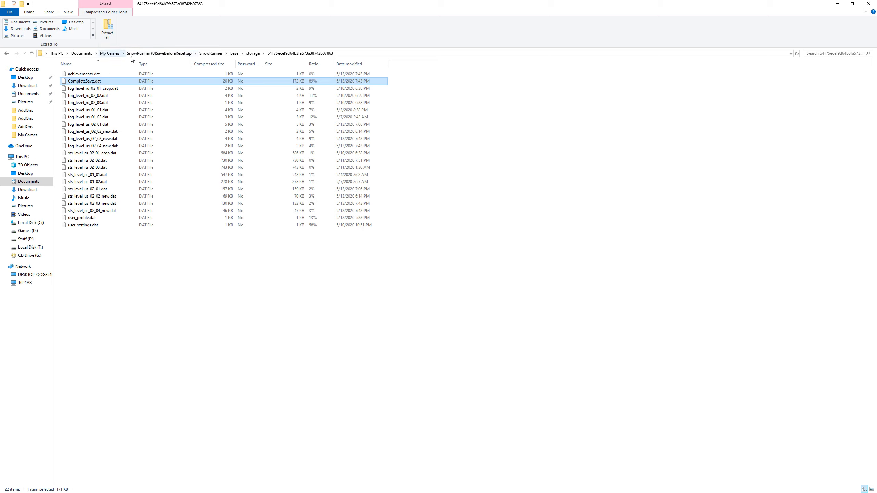
{"action": "left_click", "coordinate": [211, 53]}
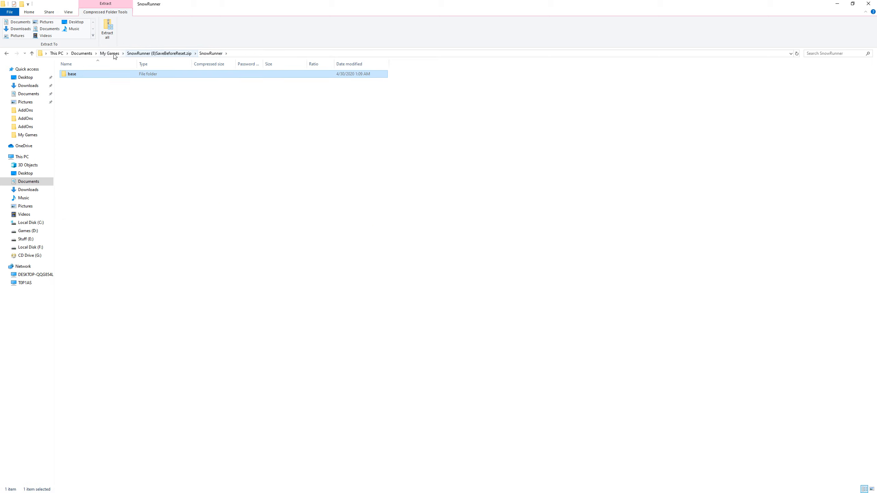
{"action": "left_click", "coordinate": [109, 53]}
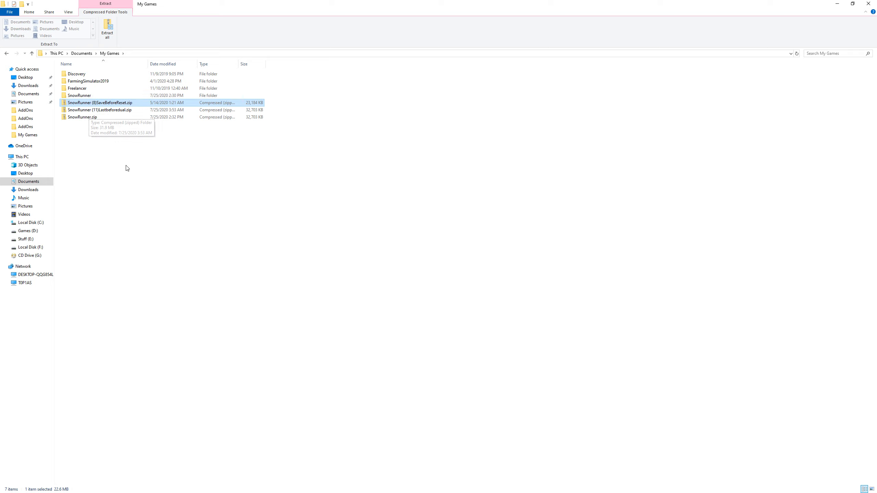
{"action": "right_click", "coordinate": [125, 168]}
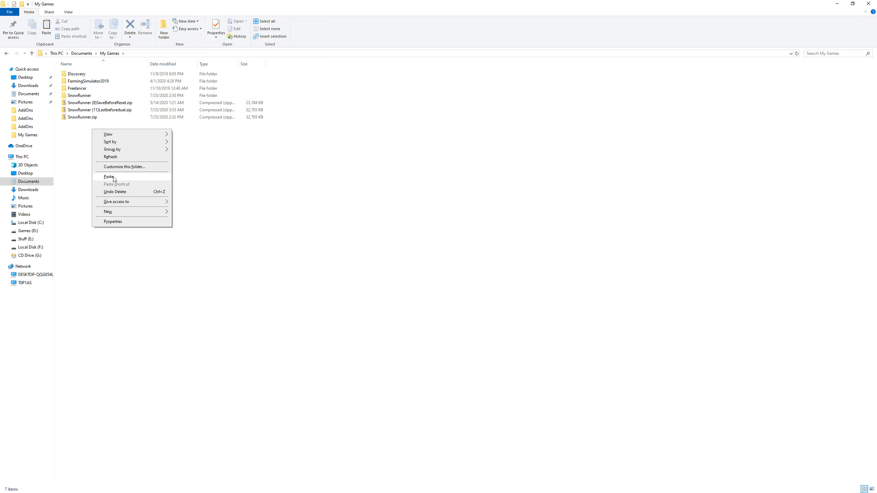
Step: Paste CompleteSave.dat into My Games as CompleteSave1.dat and select it
{"action": "left_click", "coordinate": [109, 177]}
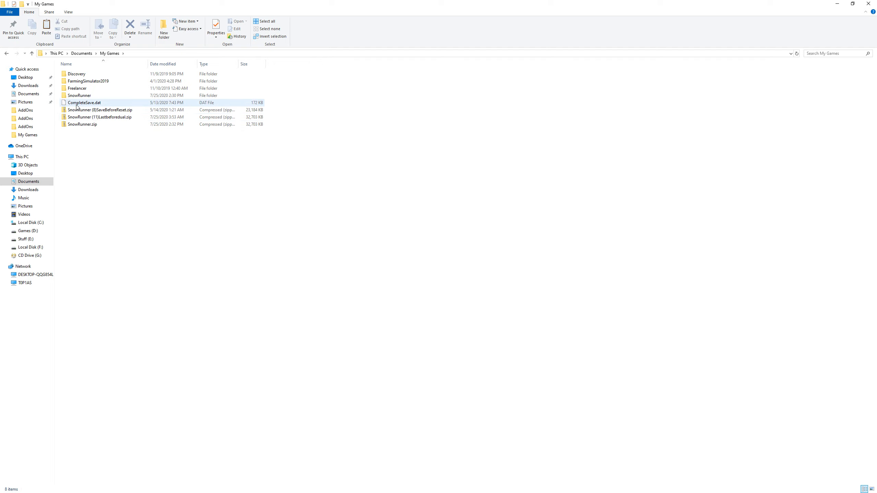
{"action": "left_click", "coordinate": [83, 103]}
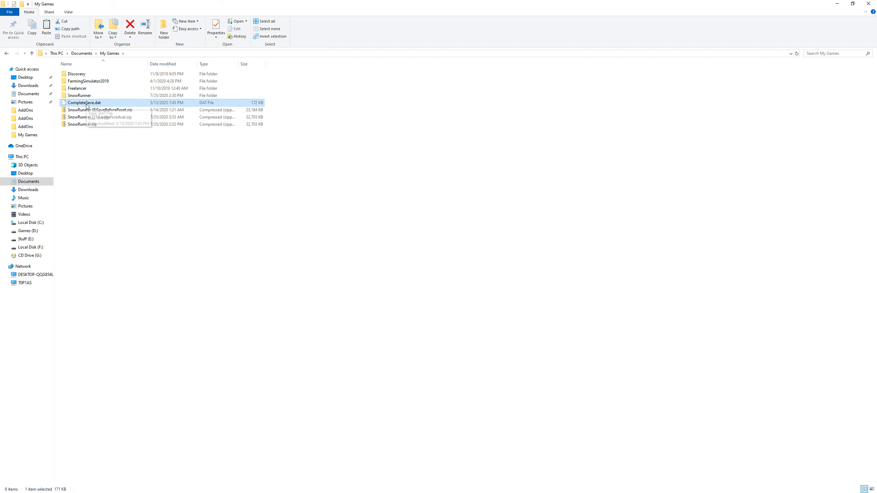
{"action": "mouse_move", "coordinate": [87, 102]}
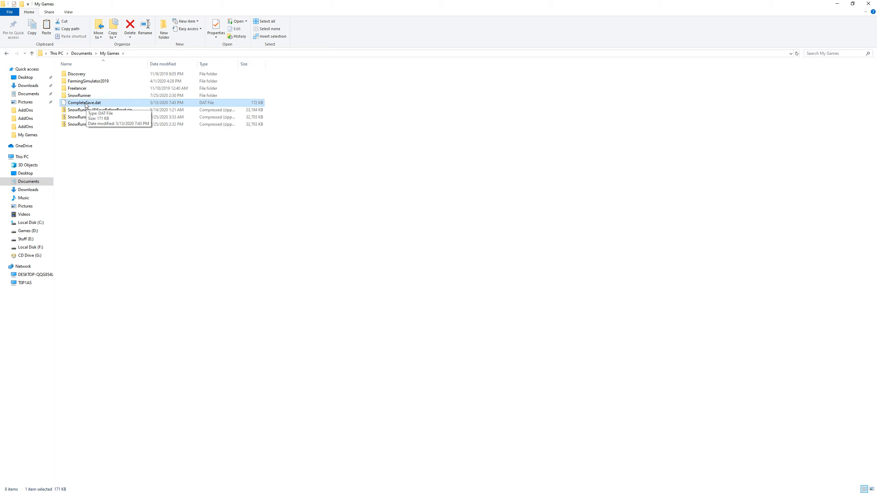
{"action": "mouse_move", "coordinate": [189, 167]}
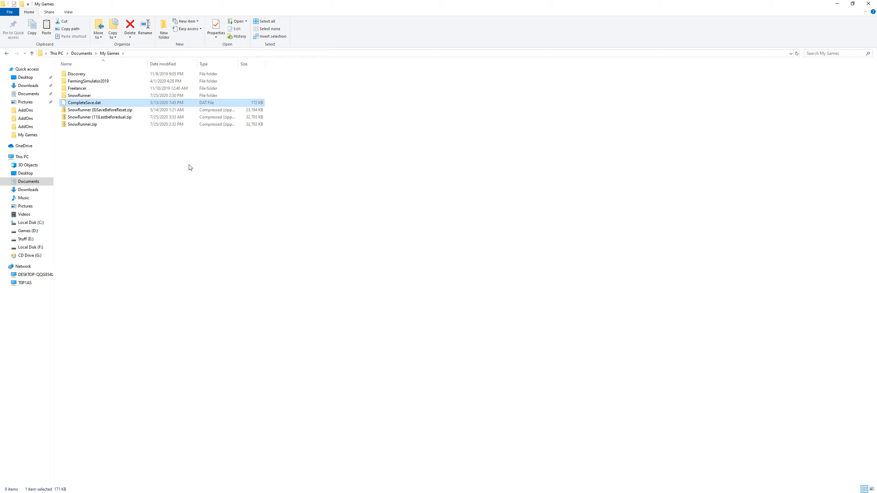
{"action": "mouse_move", "coordinate": [144, 269]}
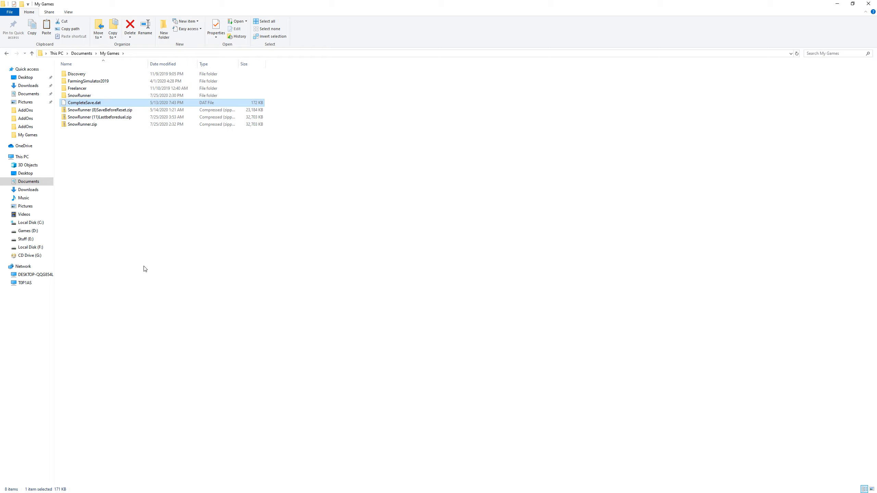
{"action": "mouse_move", "coordinate": [102, 130]}
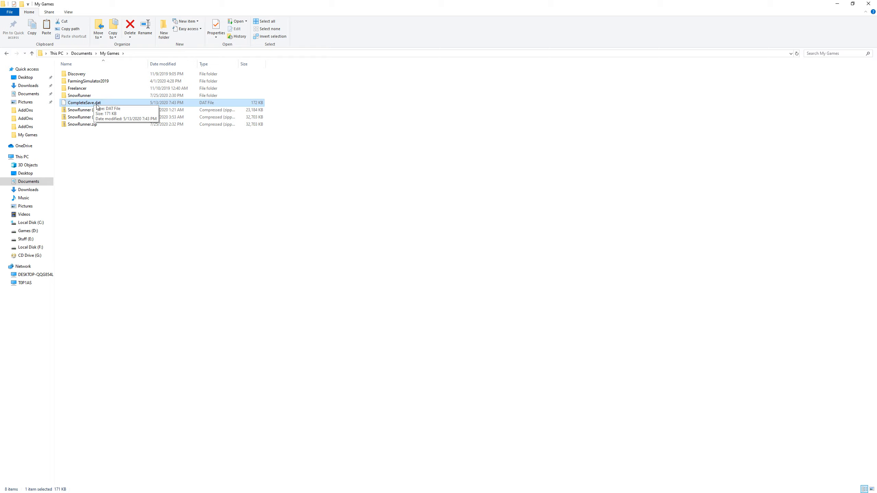
{"action": "mouse_move", "coordinate": [225, 244]}
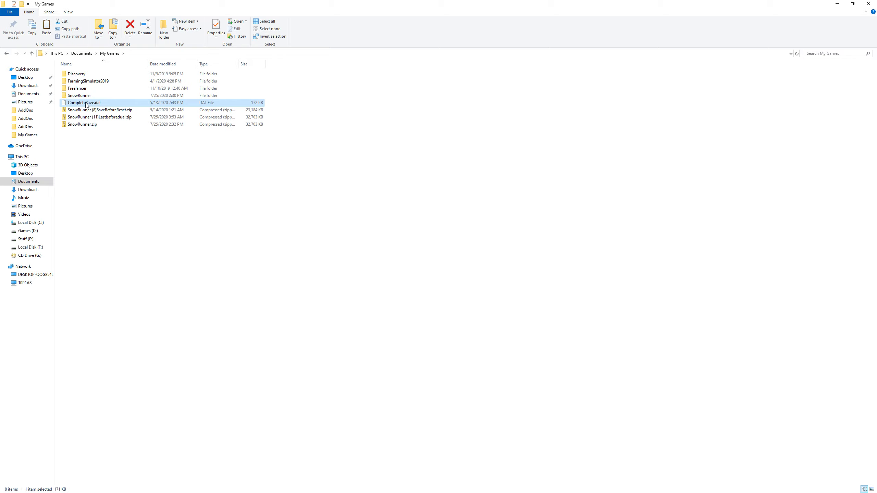
{"action": "mouse_move", "coordinate": [460, 236]}
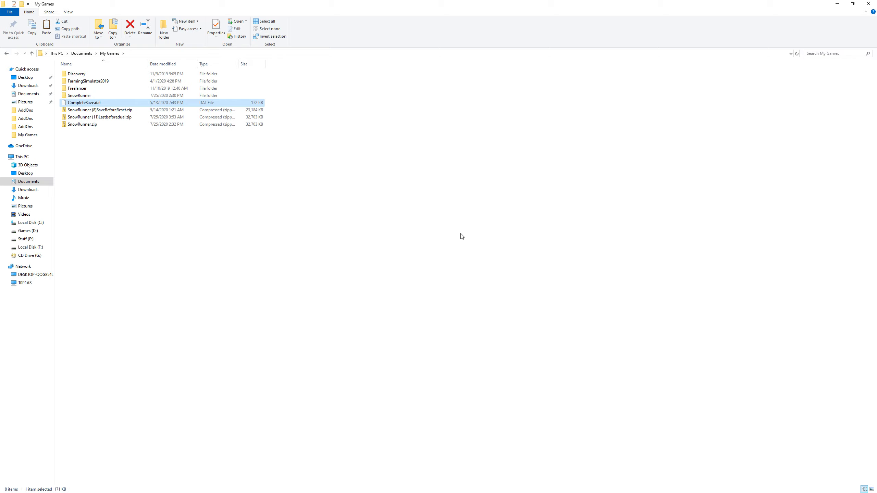
{"action": "mouse_move", "coordinate": [759, 224]}
{"action": "type", "text": "1"}
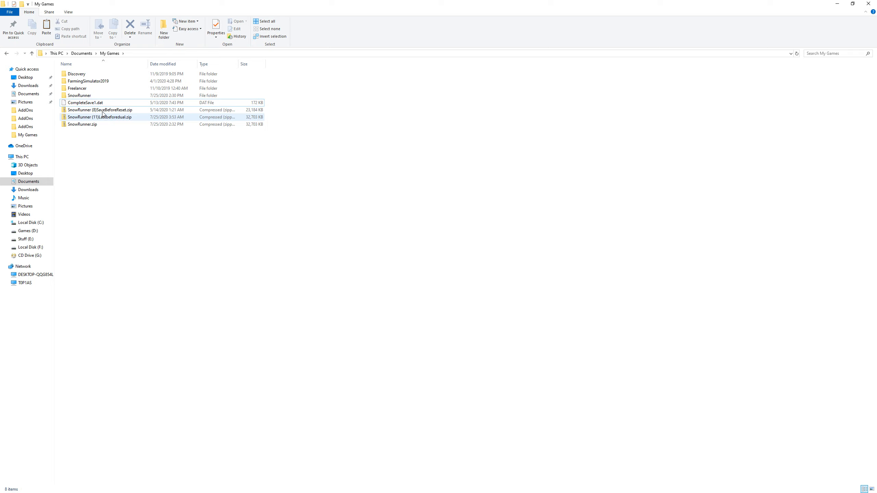
{"action": "left_click", "coordinate": [84, 103]}
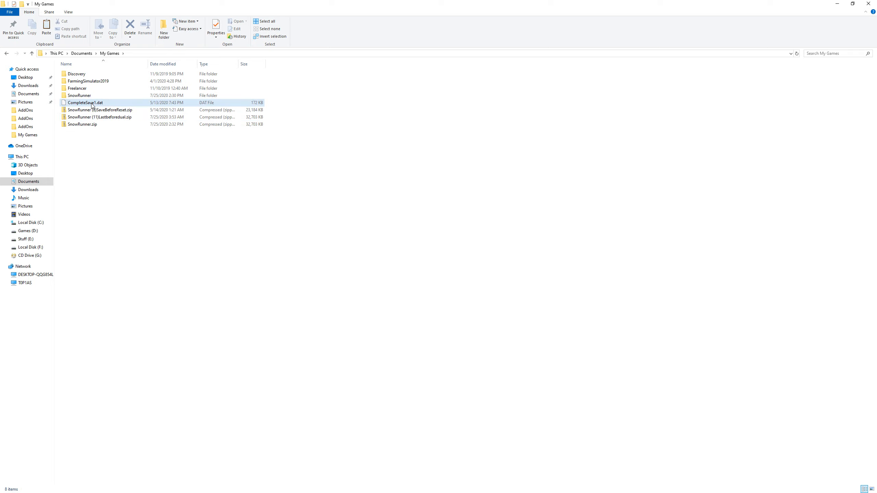
{"action": "left_click", "coordinate": [85, 103]}
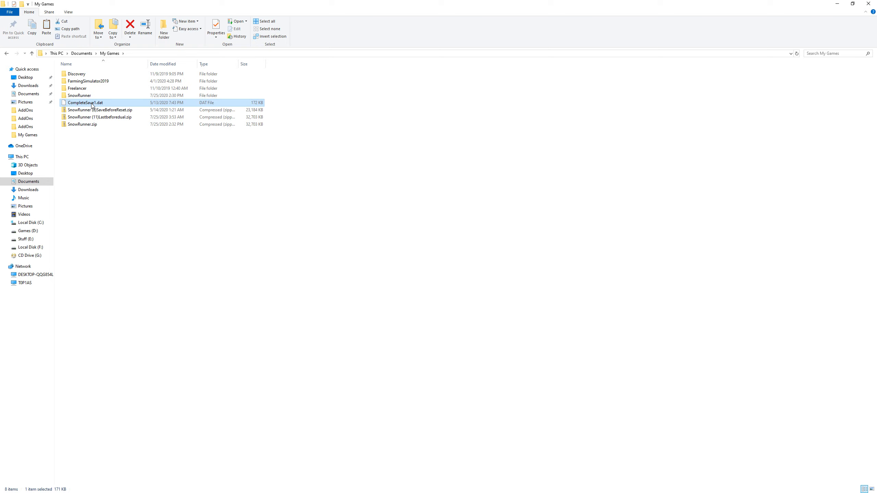
Step: Edit CompleteSave1.dat in Notepad so its opening key reads CompleteSave1, then save and close
{"action": "double_click", "coordinate": [85, 103]}
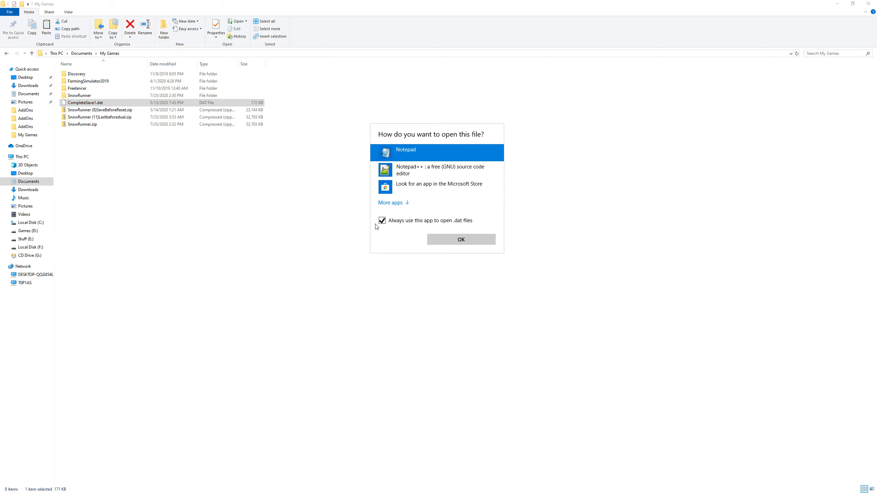
{"action": "left_click", "coordinate": [460, 239]}
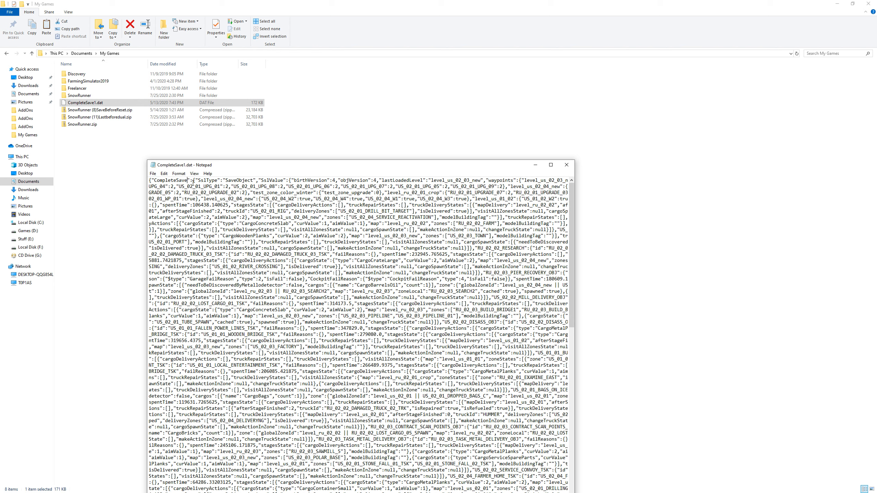
{"action": "mouse_move", "coordinate": [123, 268]}
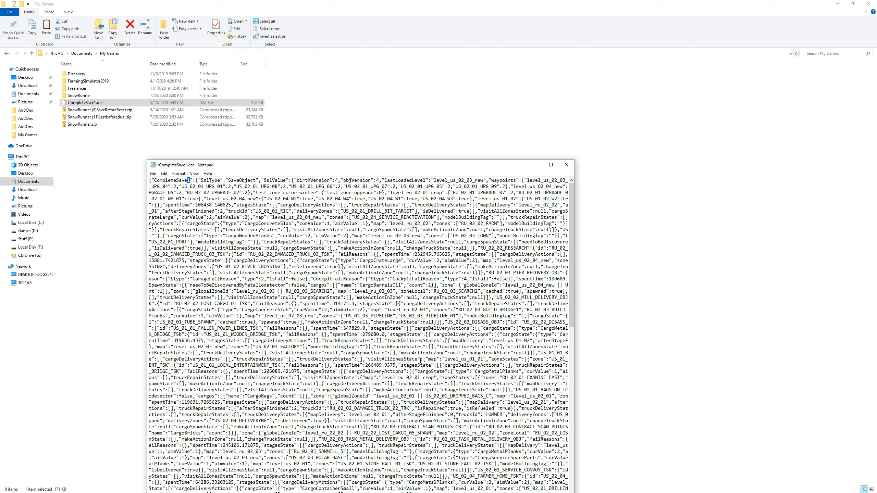
{"action": "mouse_move", "coordinate": [733, 317]}
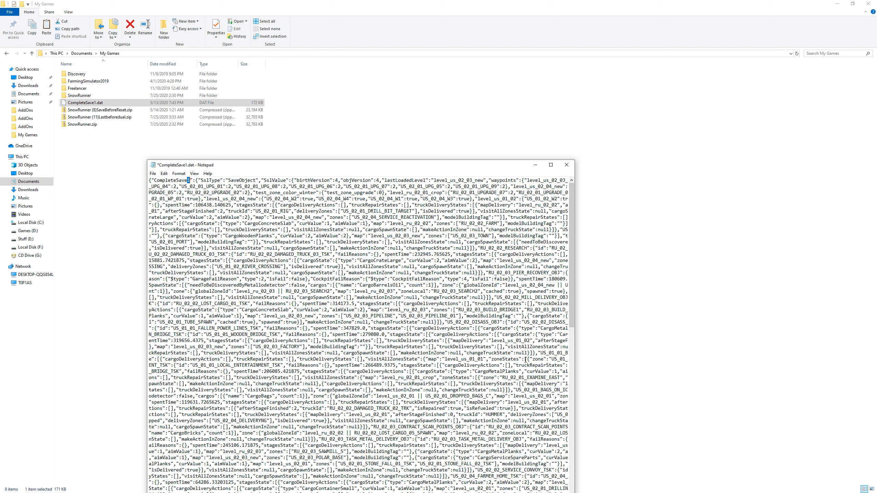
{"action": "mouse_move", "coordinate": [748, 294]}
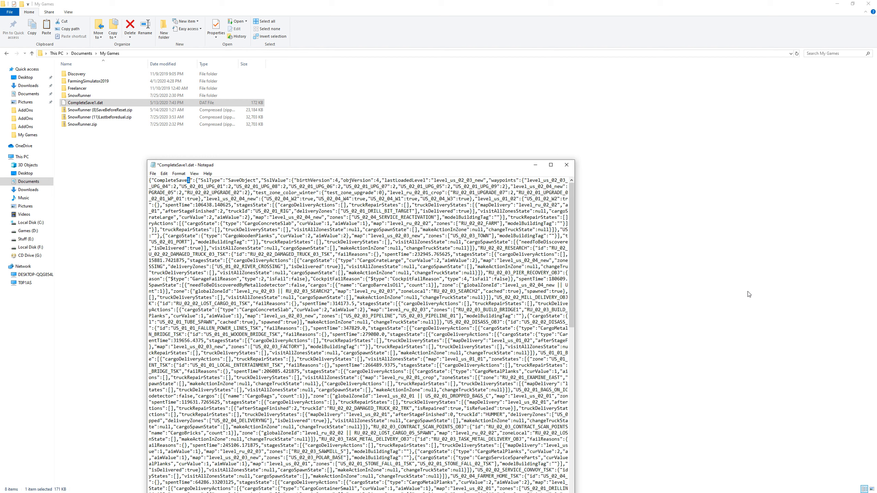
{"action": "mouse_move", "coordinate": [749, 295]}
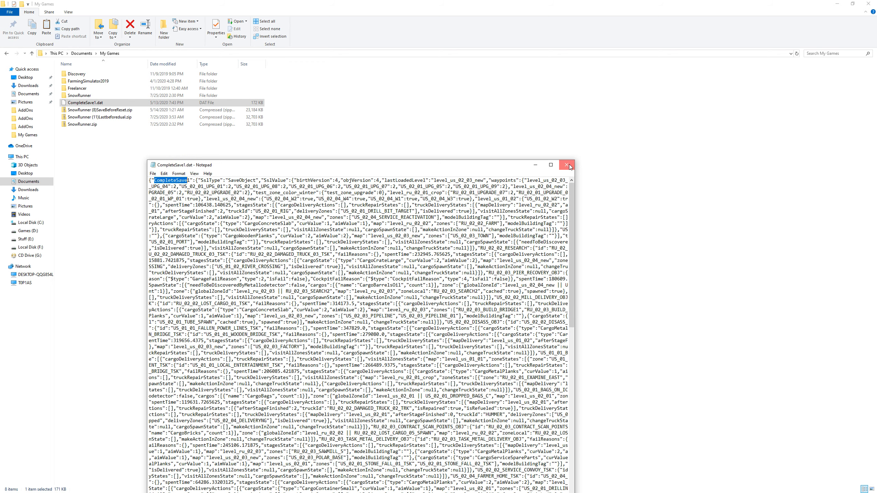
{"action": "right_click", "coordinate": [85, 103]}
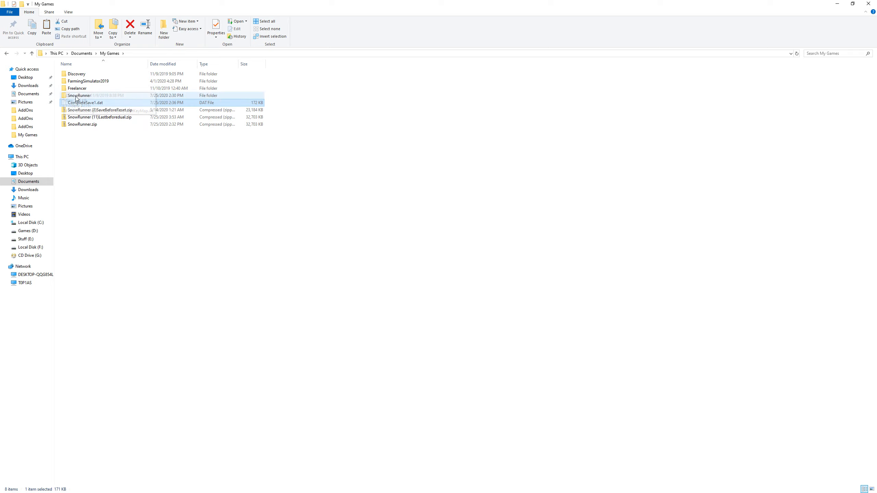
Step: Place CompleteSave1.dat in SnowRunner\base\storage\profile folder beside CompleteSave.dat
{"action": "double_click", "coordinate": [80, 95]}
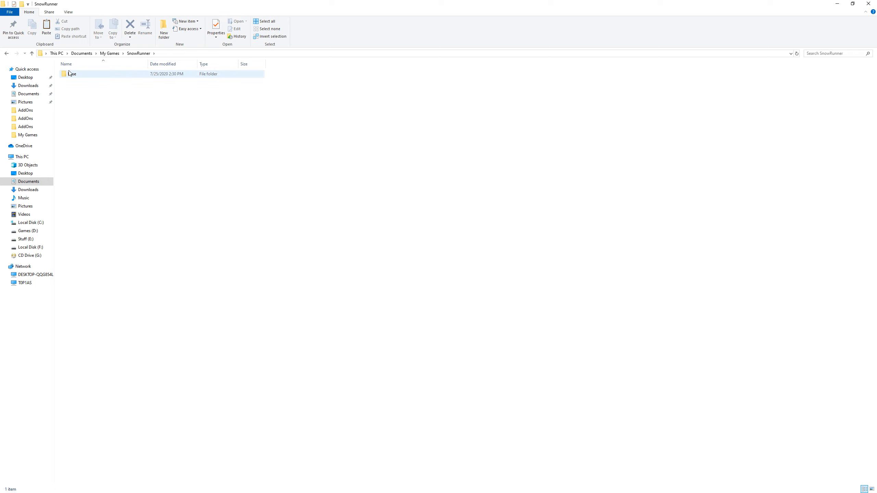
{"action": "double_click", "coordinate": [69, 74]}
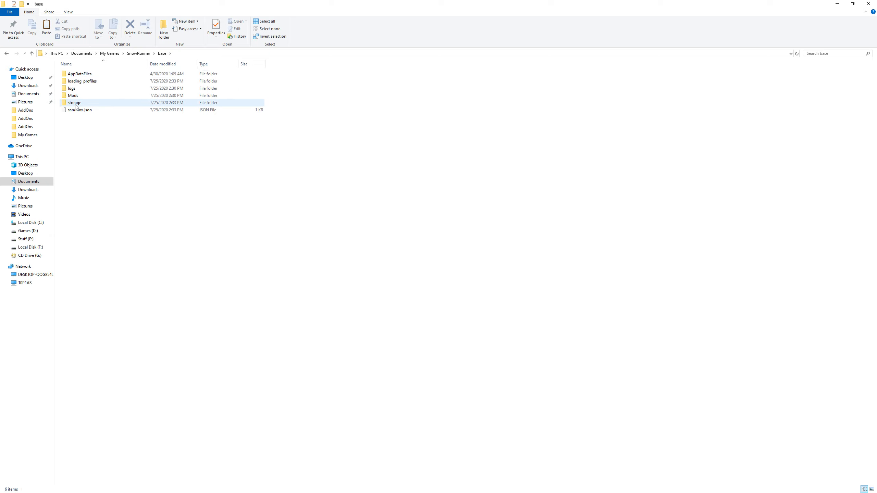
{"action": "double_click", "coordinate": [74, 103]}
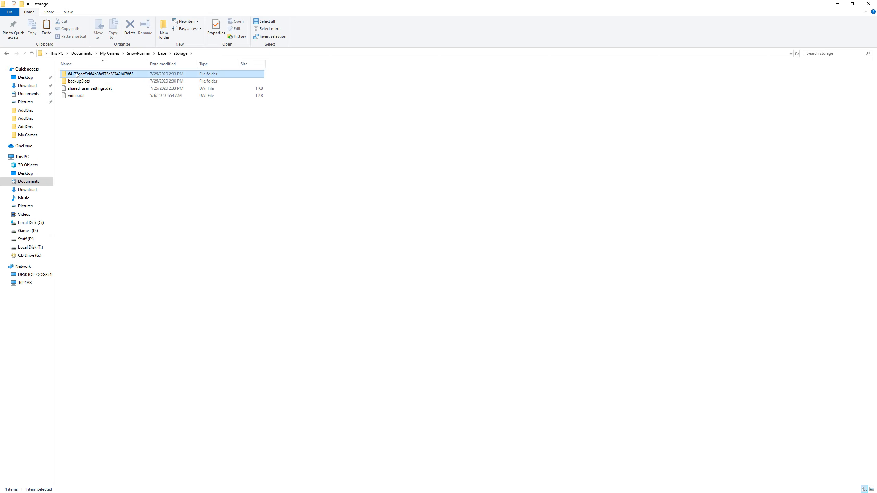
{"action": "double_click", "coordinate": [100, 74]}
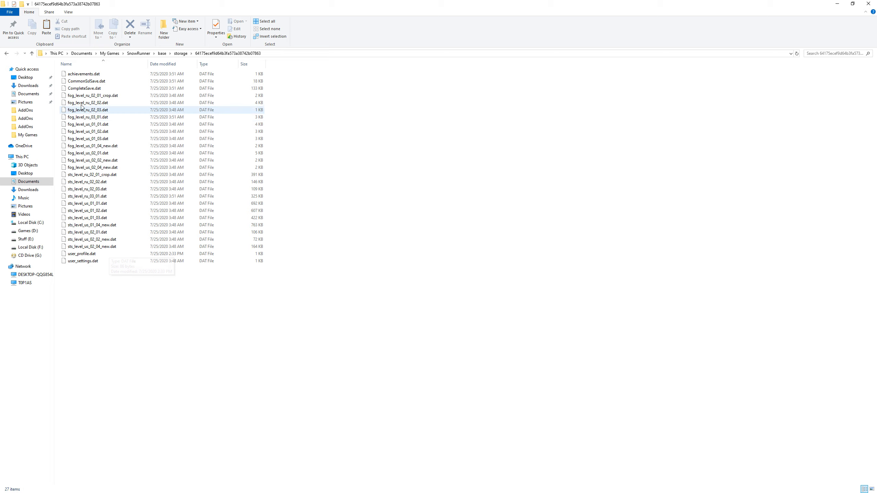
{"action": "left_click", "coordinate": [84, 88]}
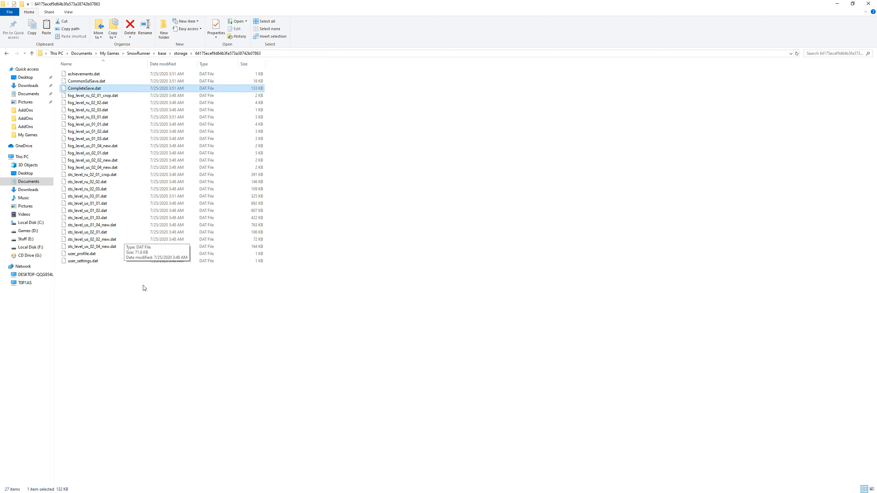
{"action": "left_click", "coordinate": [46, 27]}
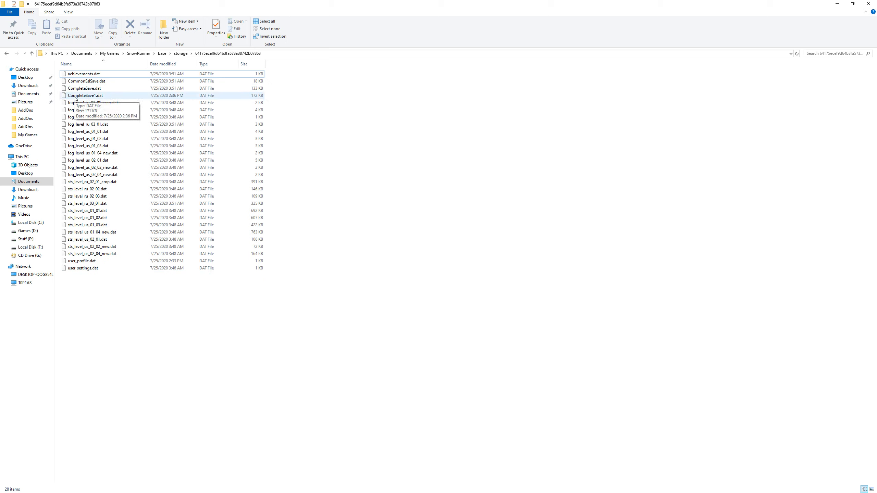
{"action": "double_click", "coordinate": [85, 95]}
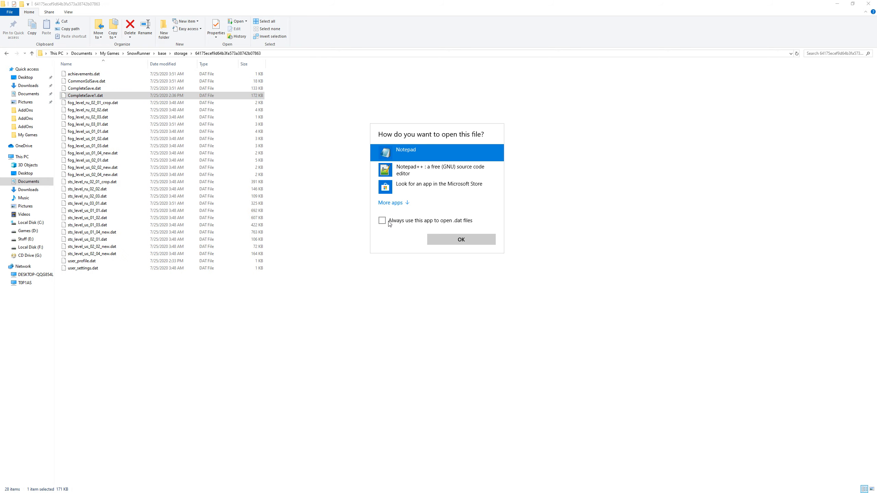
{"action": "left_click", "coordinate": [459, 240]}
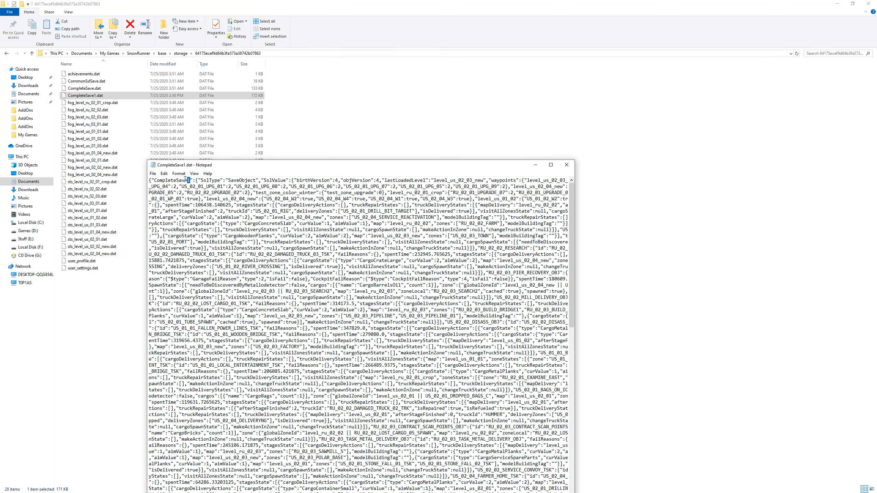
{"action": "double_click", "coordinate": [171, 179]}
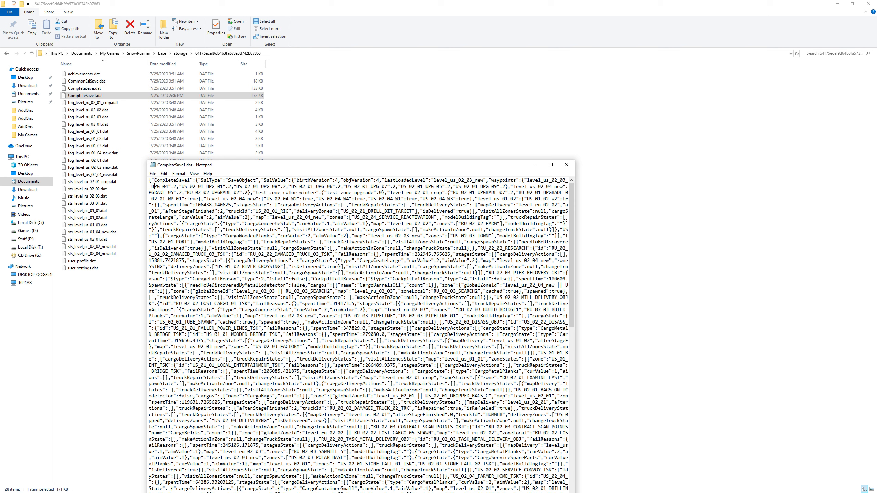
{"action": "double_click", "coordinate": [167, 180]}
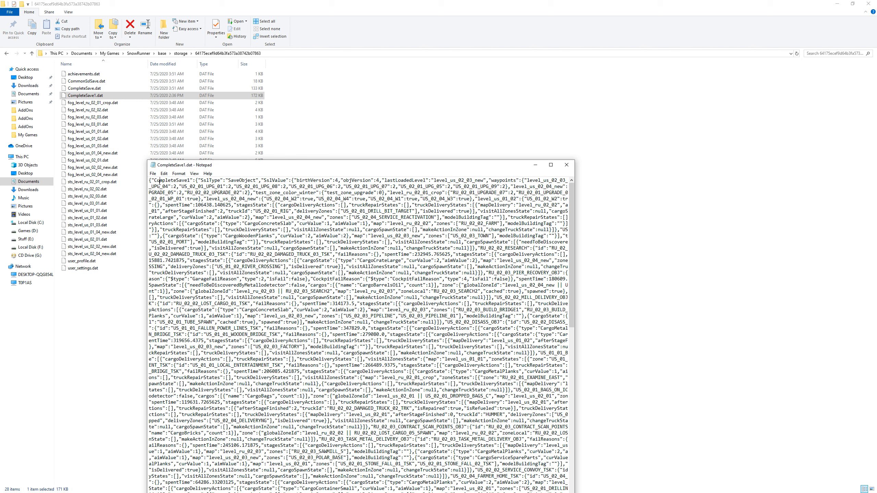
{"action": "double_click", "coordinate": [172, 180]}
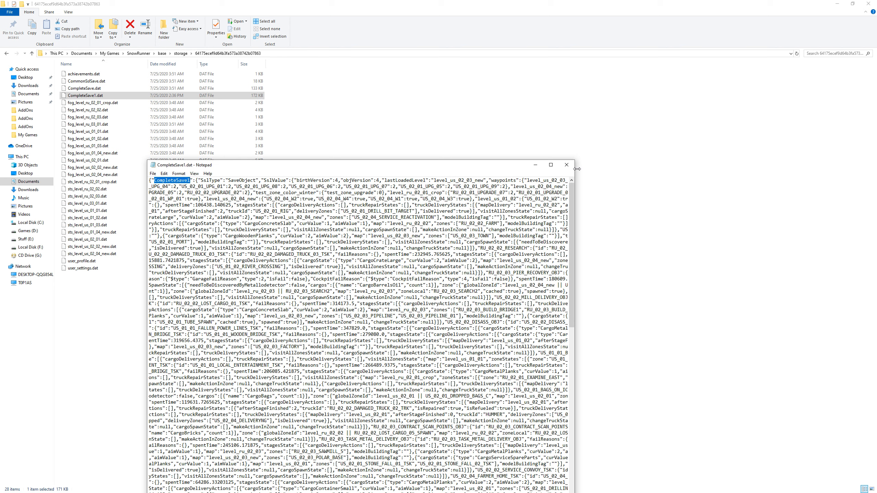
{"action": "mouse_move", "coordinate": [566, 164]}
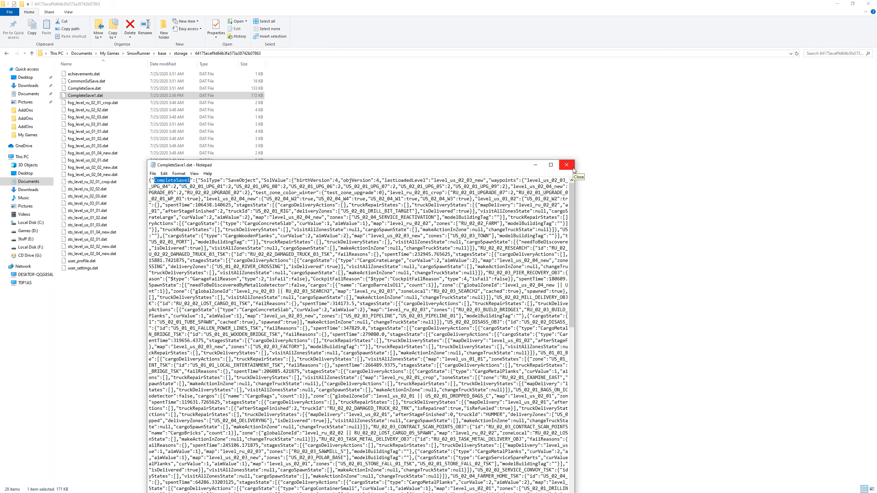
{"action": "left_click", "coordinate": [566, 164]}
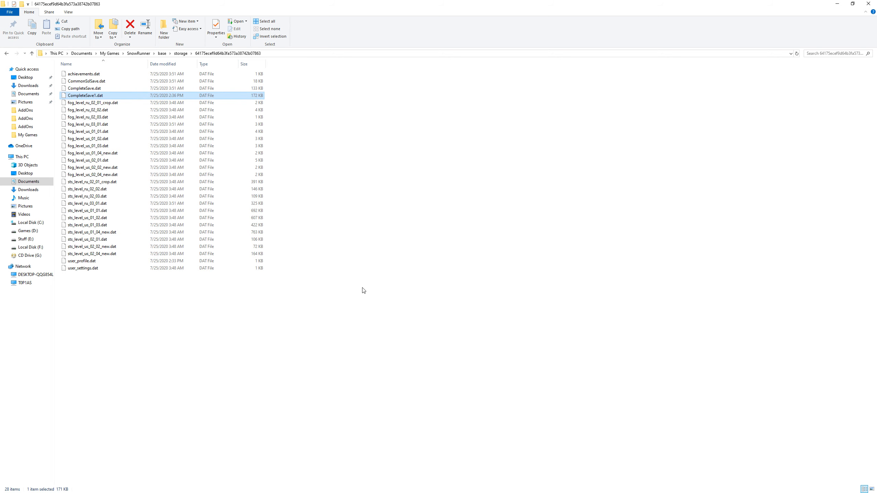
Step: Relaunch SnowRunner from the Epic Library and open Load Game showing White Valley at 63%
{"action": "left_click", "coordinate": [362, 290]}
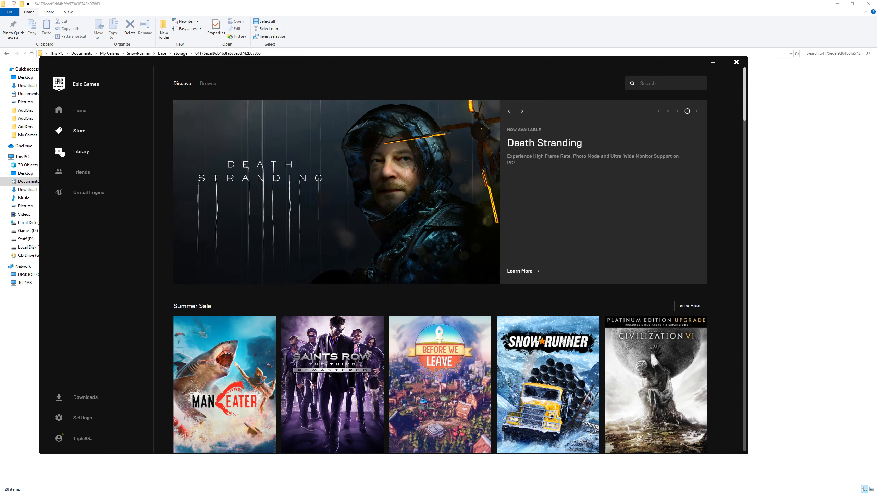
{"action": "left_click", "coordinate": [80, 151]}
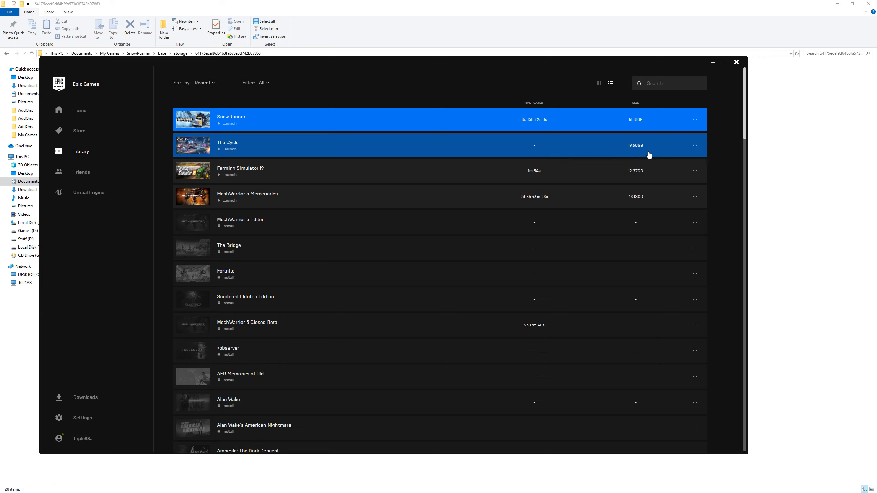
{"action": "left_click", "coordinate": [229, 123]}
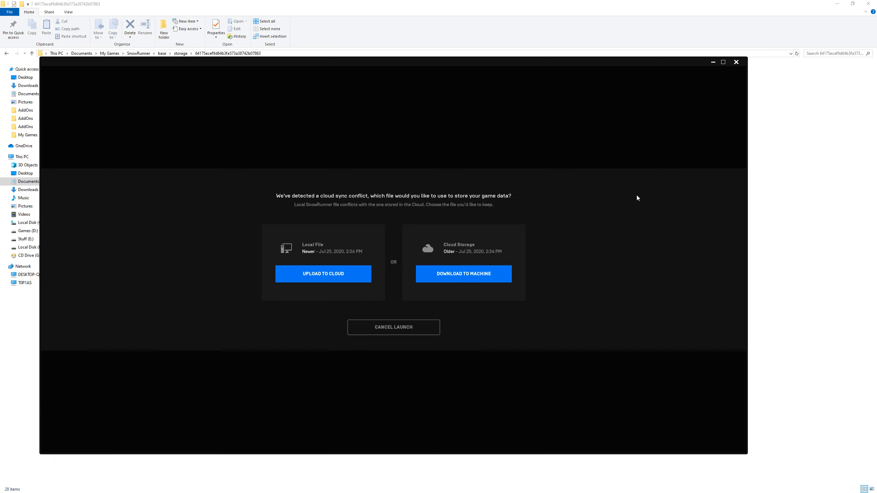
{"action": "mouse_move", "coordinate": [312, 250]}
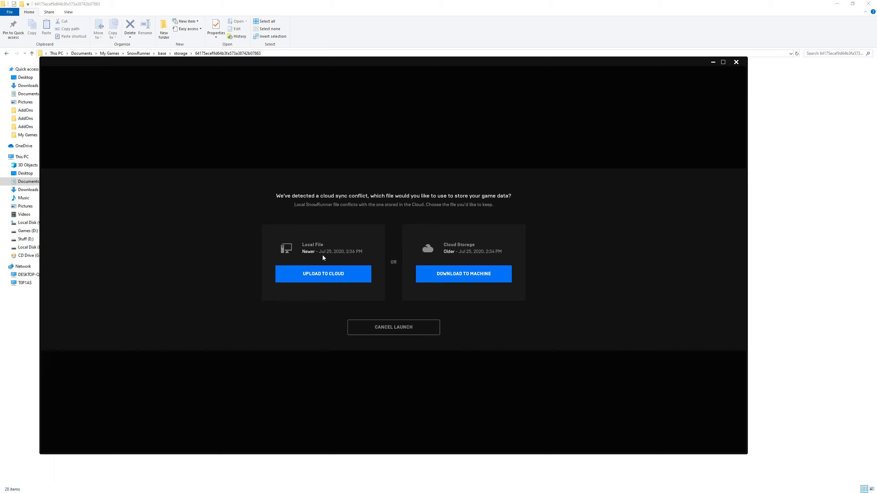
{"action": "mouse_move", "coordinate": [307, 258]}
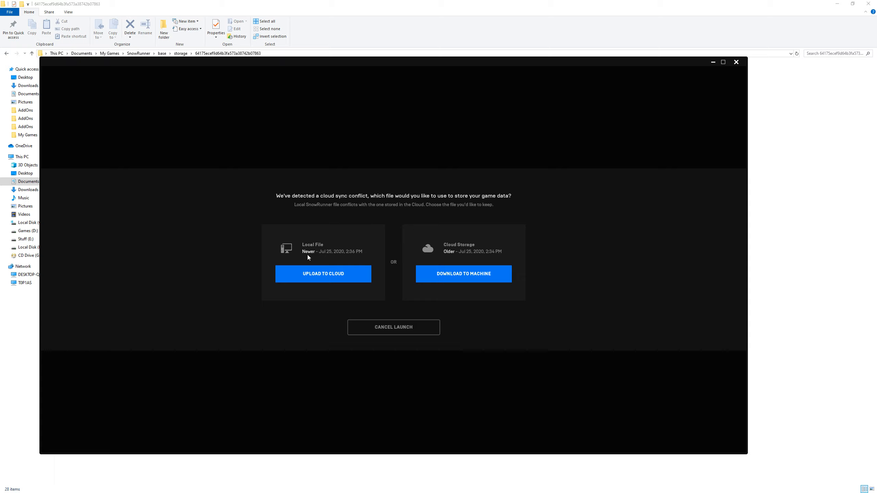
{"action": "mouse_move", "coordinate": [119, 155]}
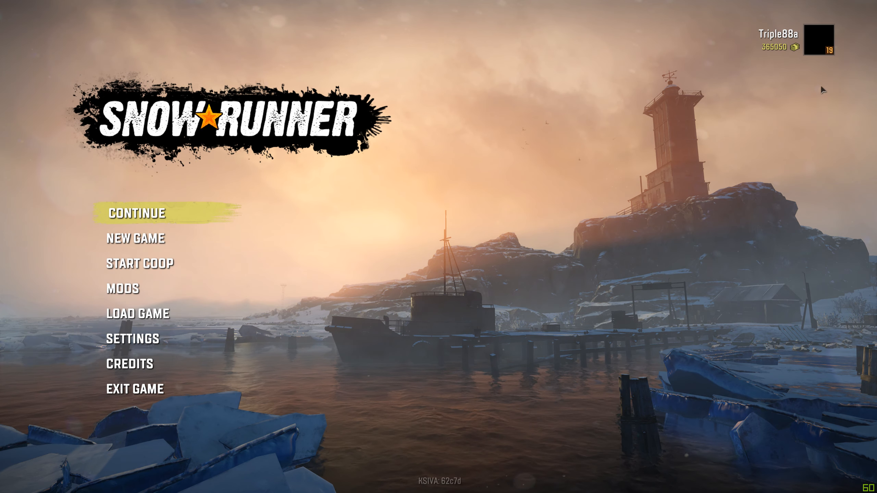
{"action": "mouse_move", "coordinate": [138, 313]}
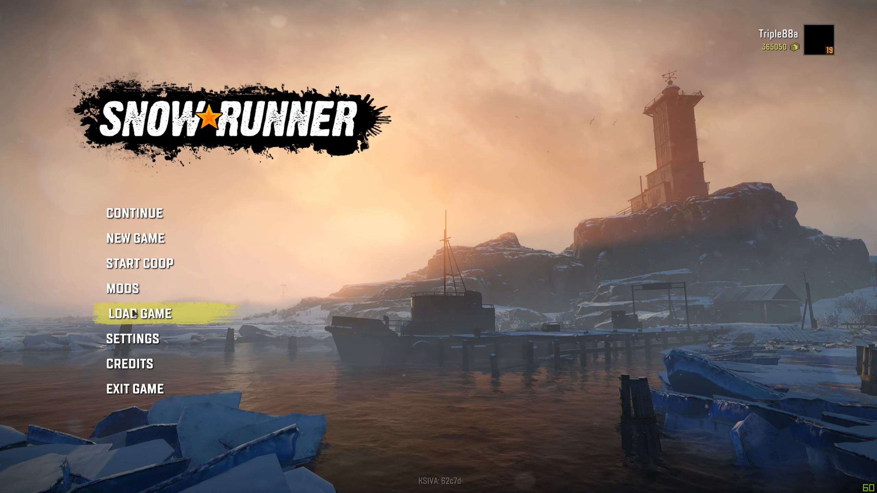
{"action": "left_click", "coordinate": [139, 313]}
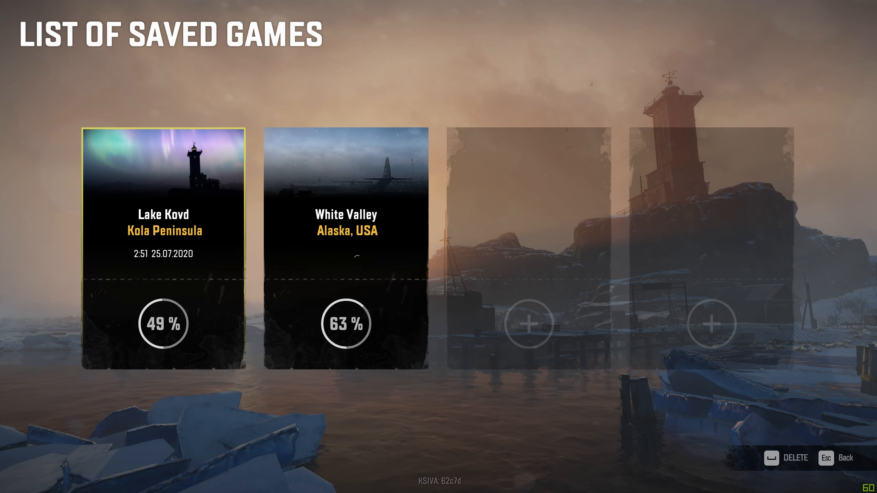